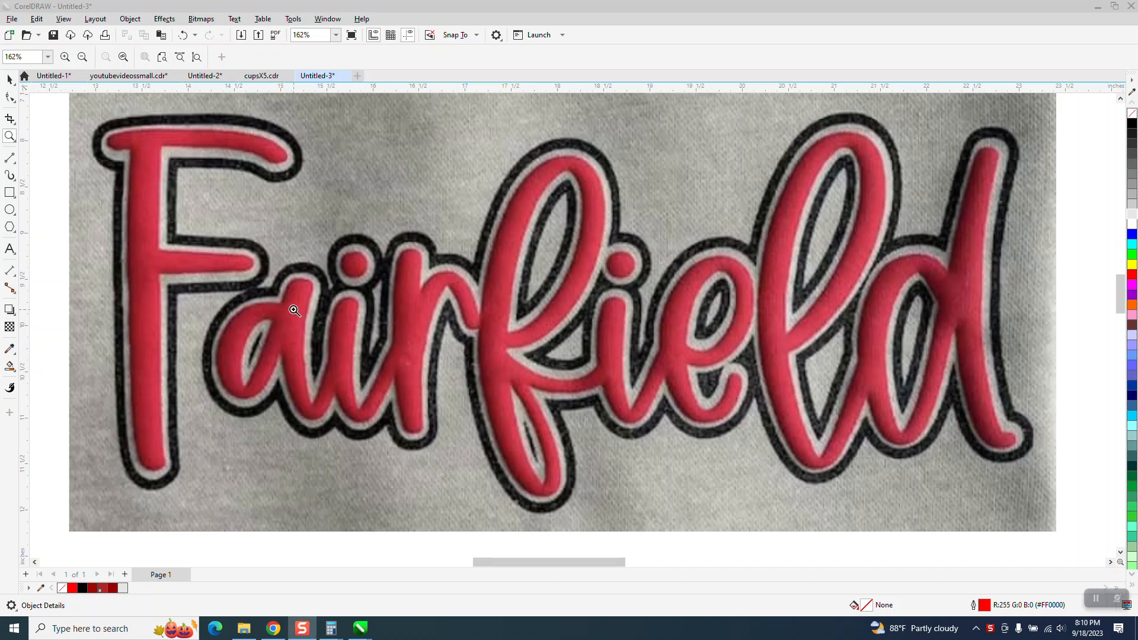
{"action": "mouse_move", "coordinate": [347, 281]}
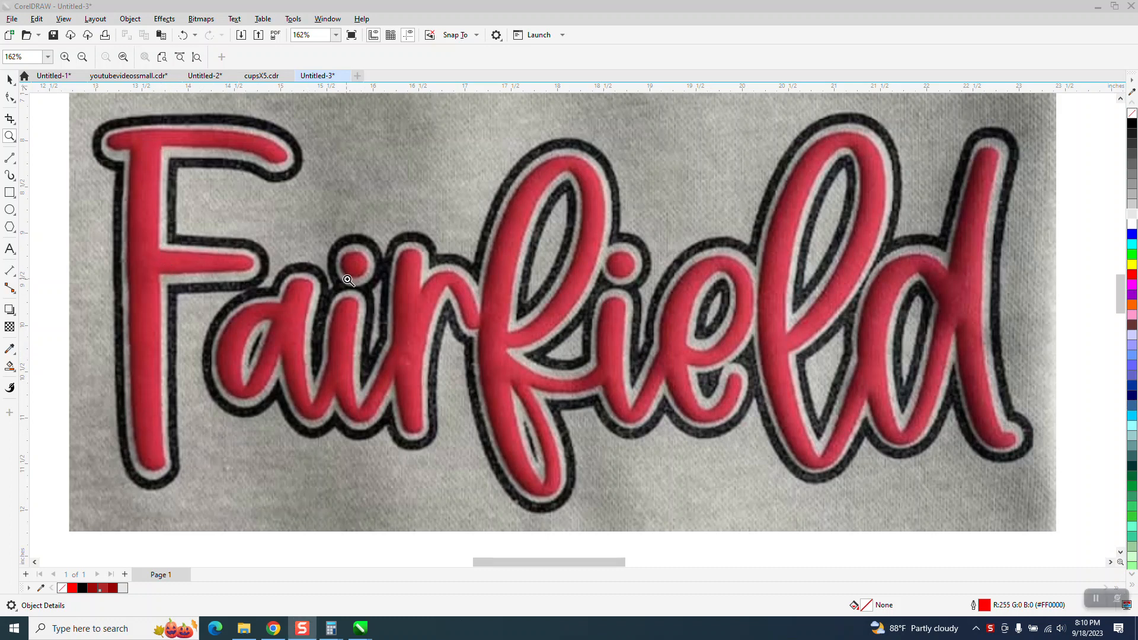
{"action": "mouse_move", "coordinate": [481, 330]}
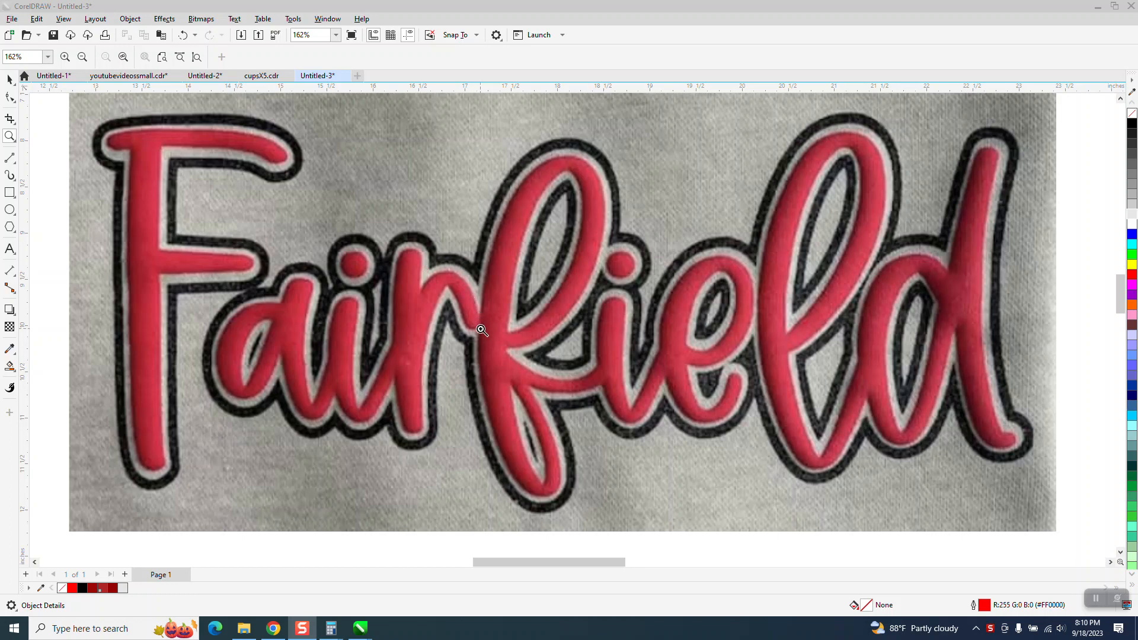
{"action": "mouse_move", "coordinate": [533, 452]}
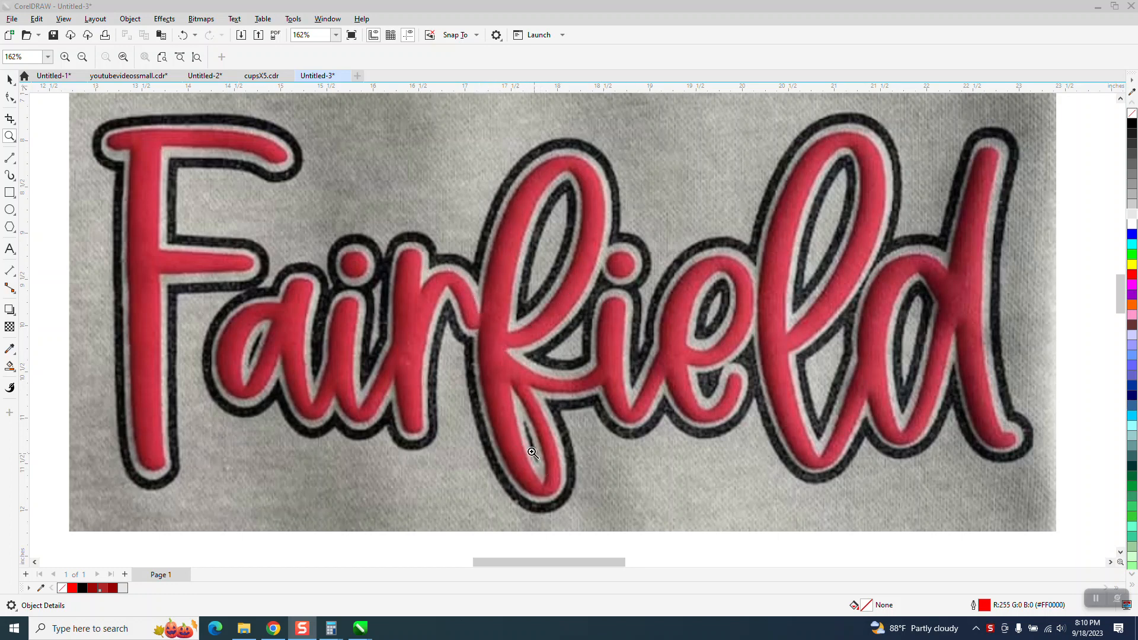
{"action": "mouse_move", "coordinate": [365, 305]}
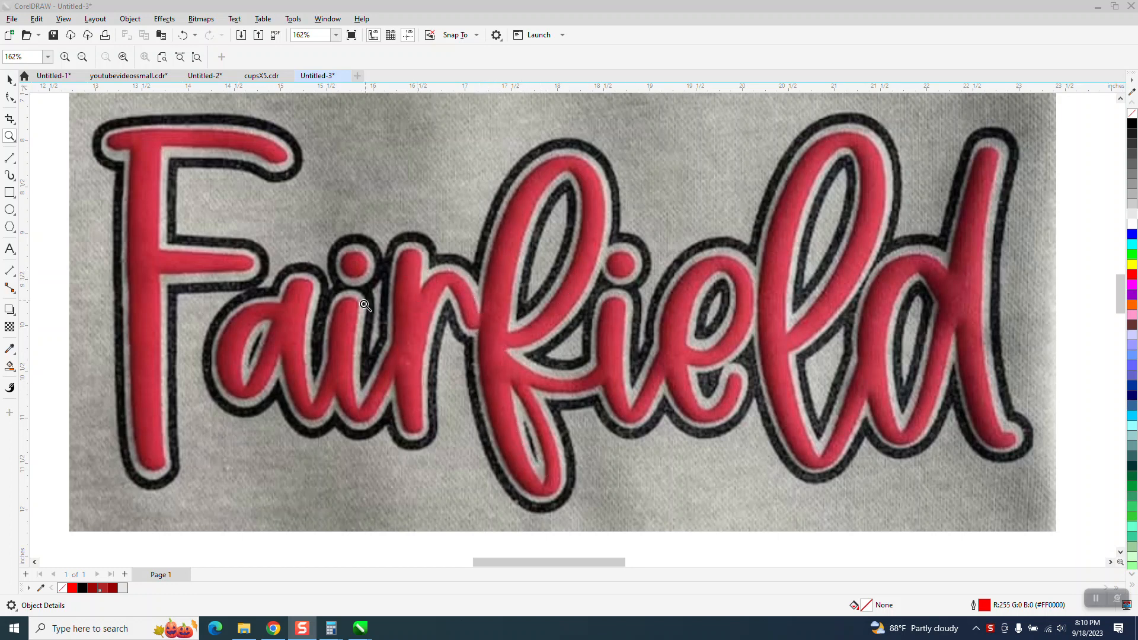
{"action": "mouse_move", "coordinate": [299, 313]}
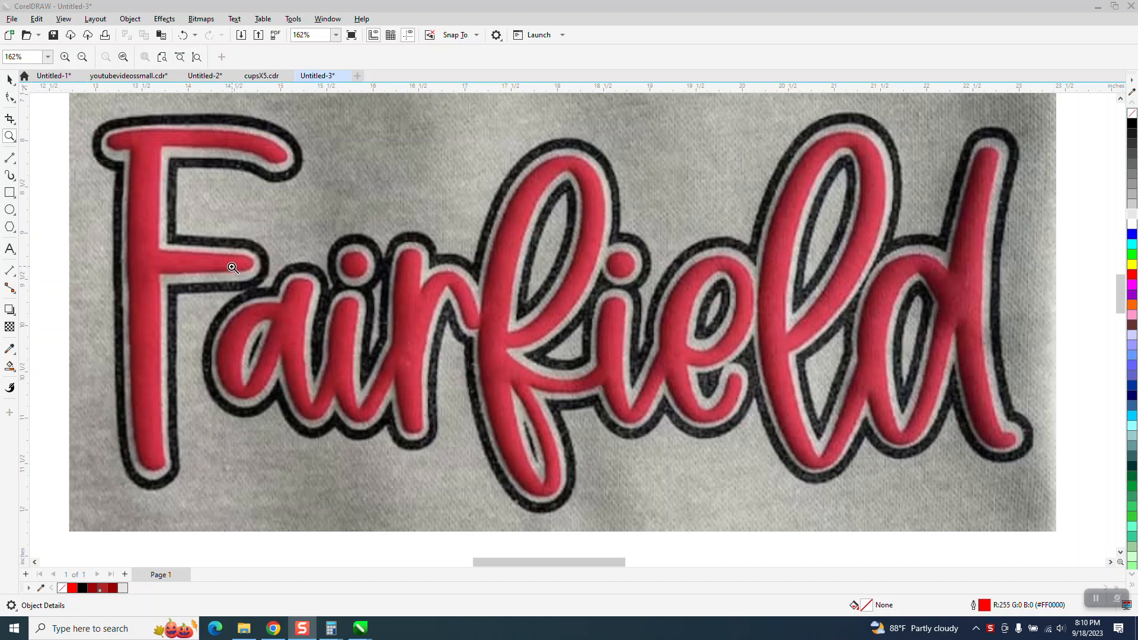
{"action": "mouse_move", "coordinate": [491, 339]}
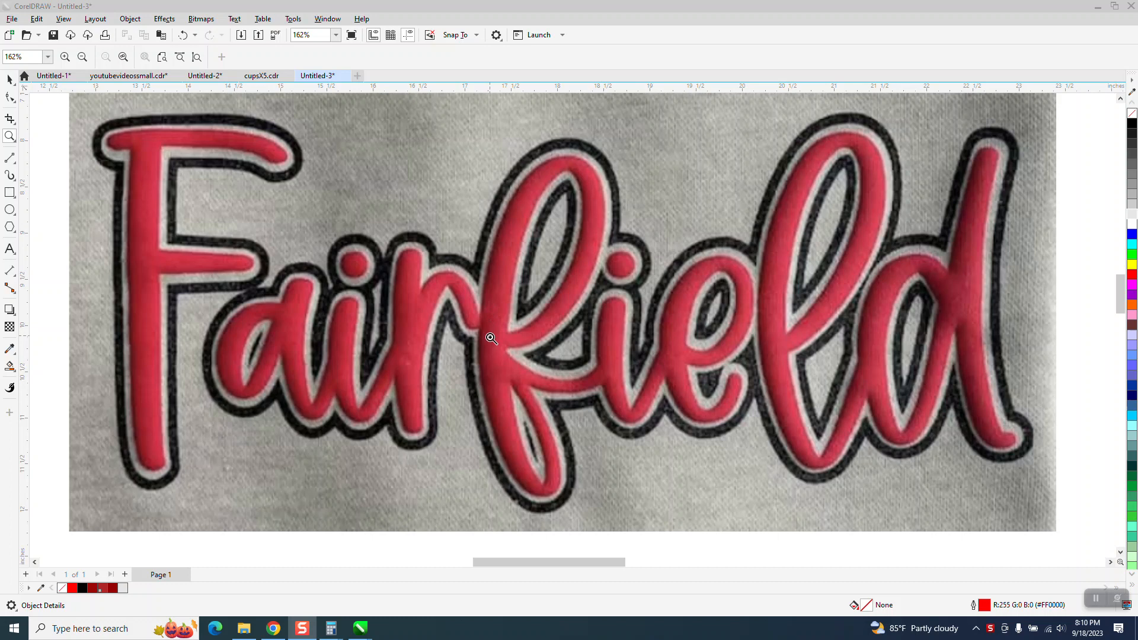
{"action": "mouse_move", "coordinate": [530, 196]}
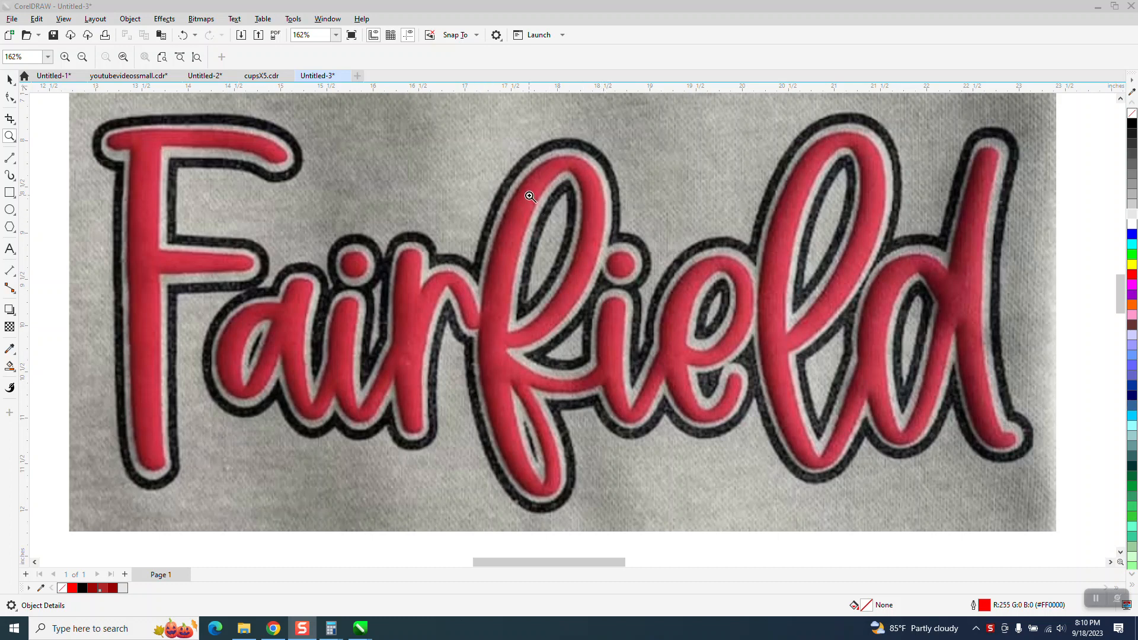
{"action": "mouse_move", "coordinate": [472, 276]}
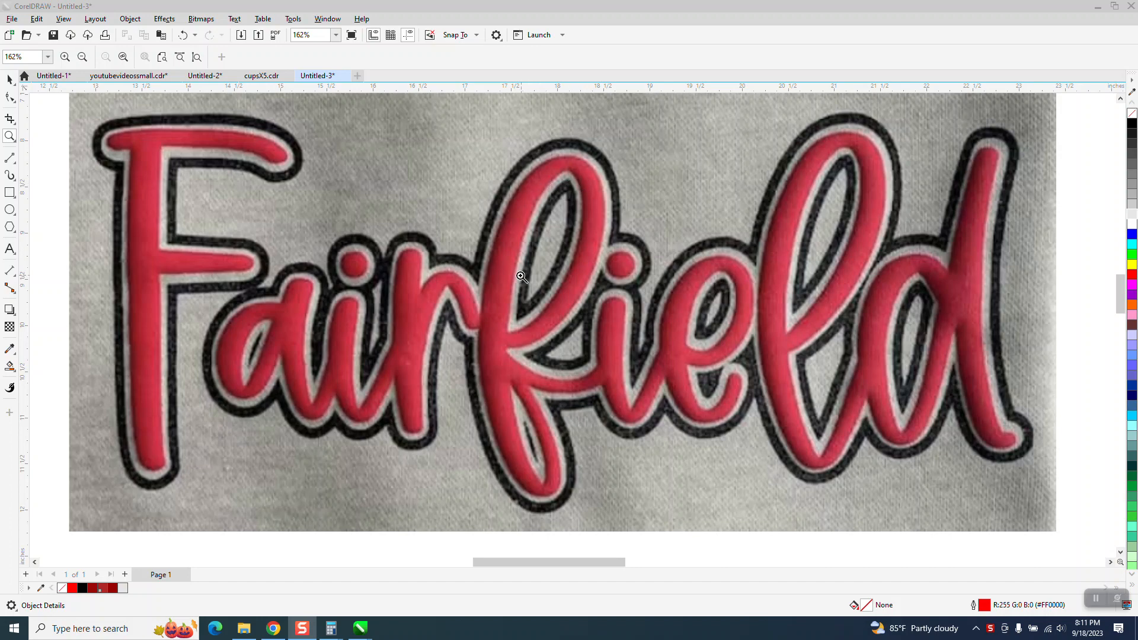
{"action": "mouse_move", "coordinate": [120, 269]}
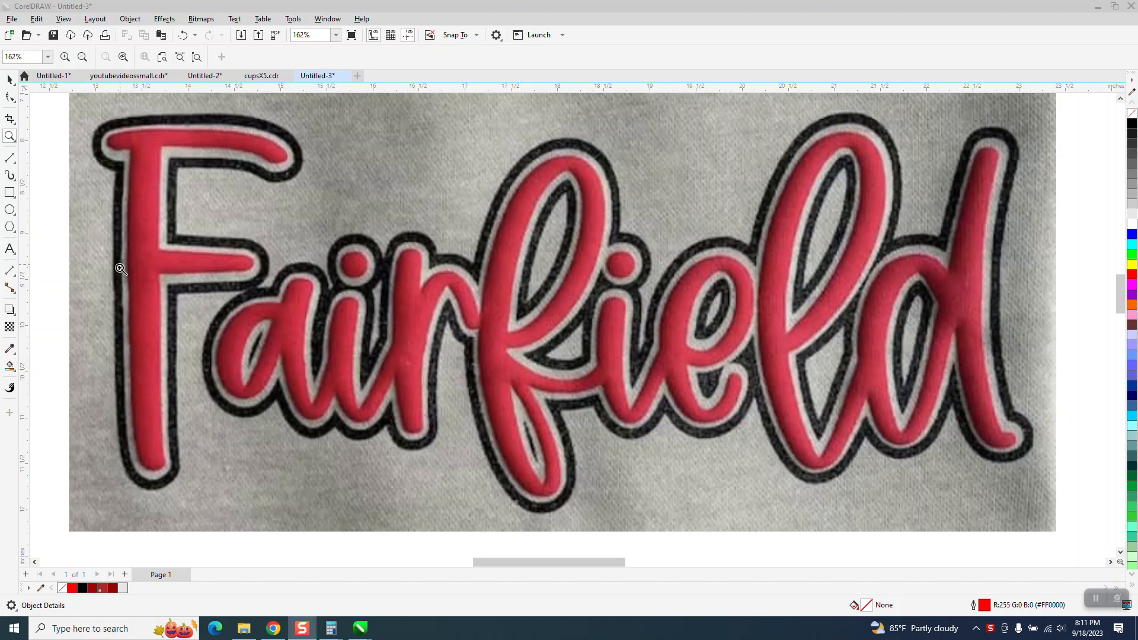
{"action": "mouse_move", "coordinate": [661, 365]}
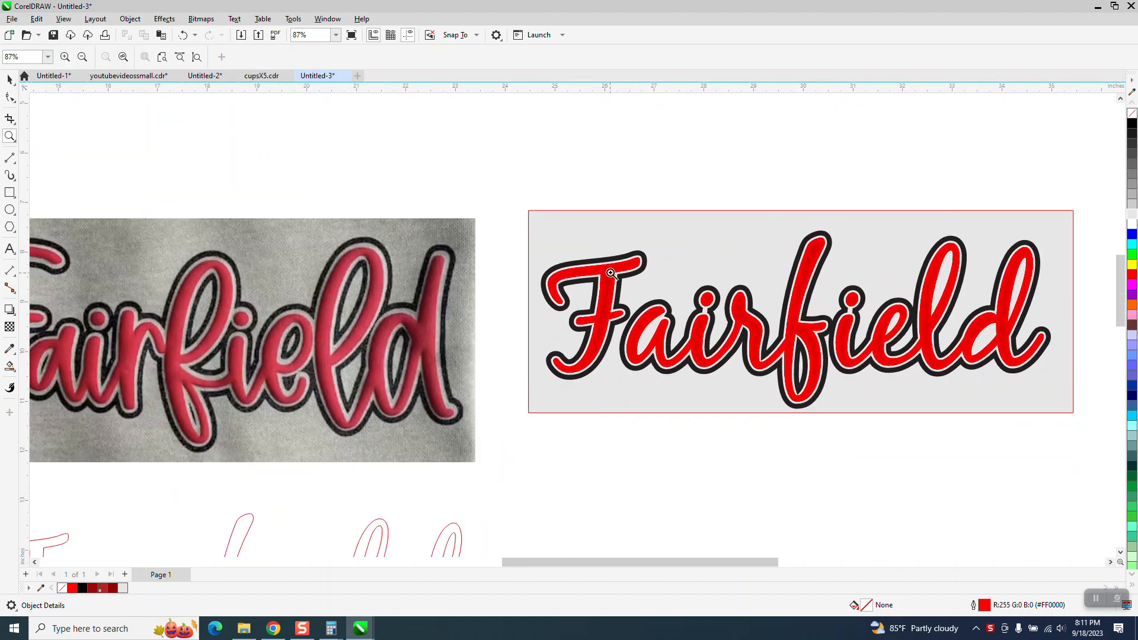
- Zoom out to the full layout and select the thin outlined Fairfield curve
{"action": "scroll", "scroll_direction": "down", "scroll_amount": 3}
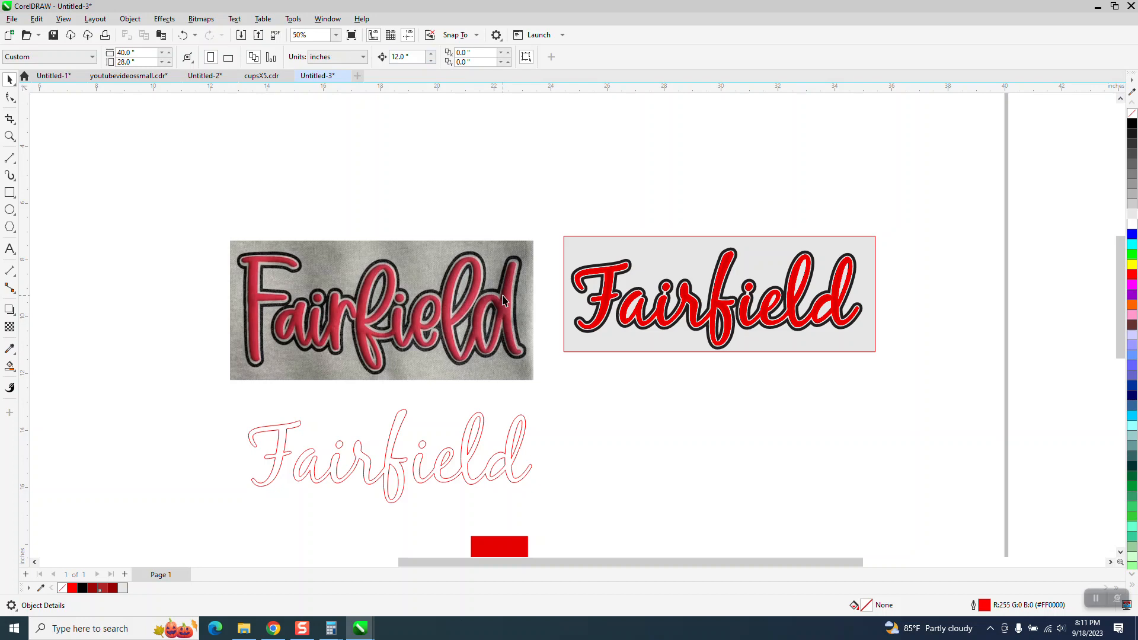
{"action": "left_click", "coordinate": [389, 456]}
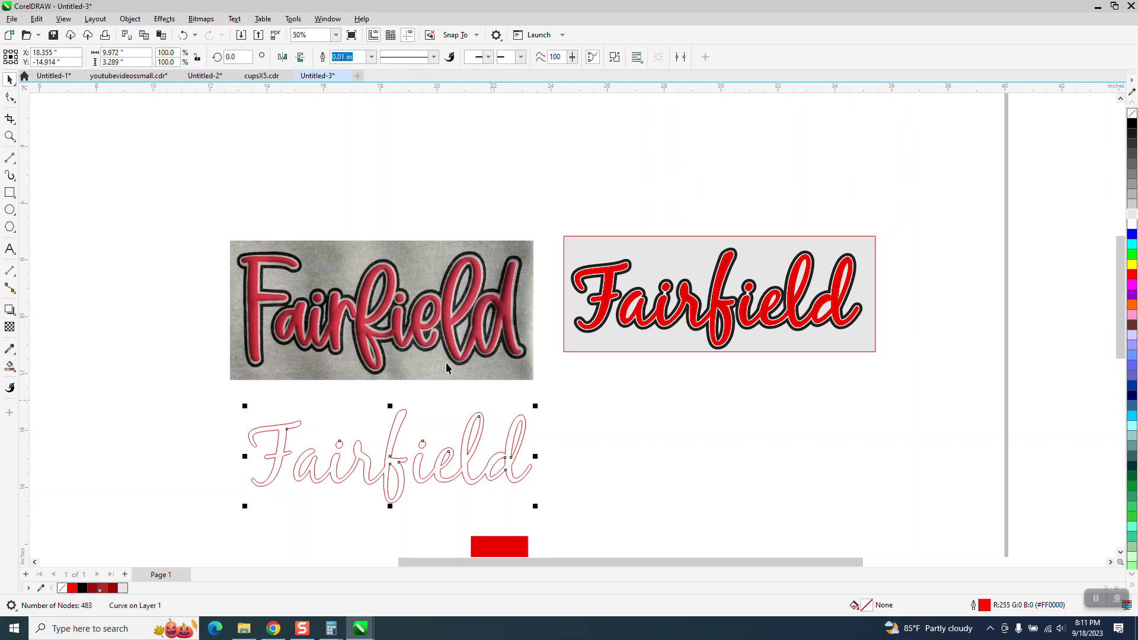
- Apply a one-step contour with a 0.1-inch offset to the Fairfield curve
{"action": "left_click", "coordinate": [164, 19]}
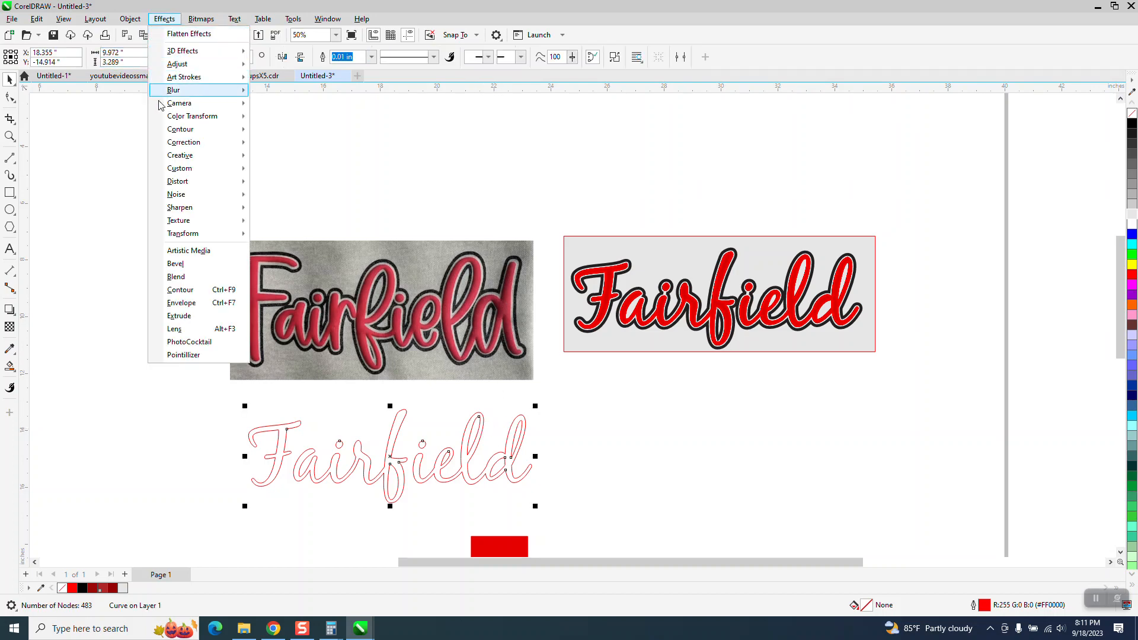
{"action": "mouse_move", "coordinate": [181, 290]}
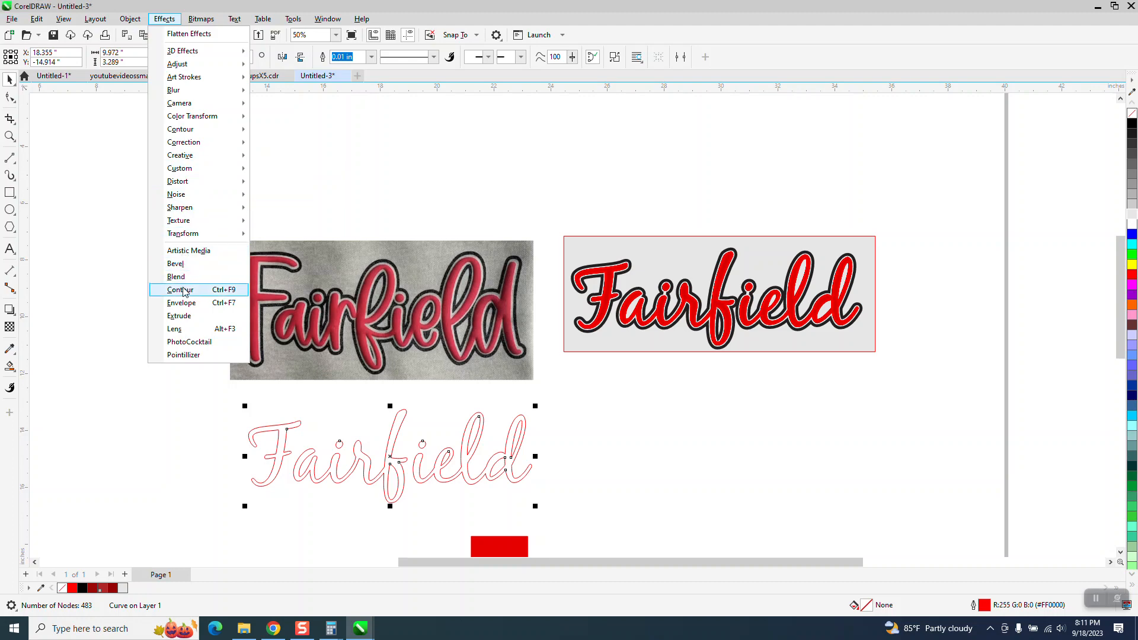
{"action": "left_click", "coordinate": [178, 290]}
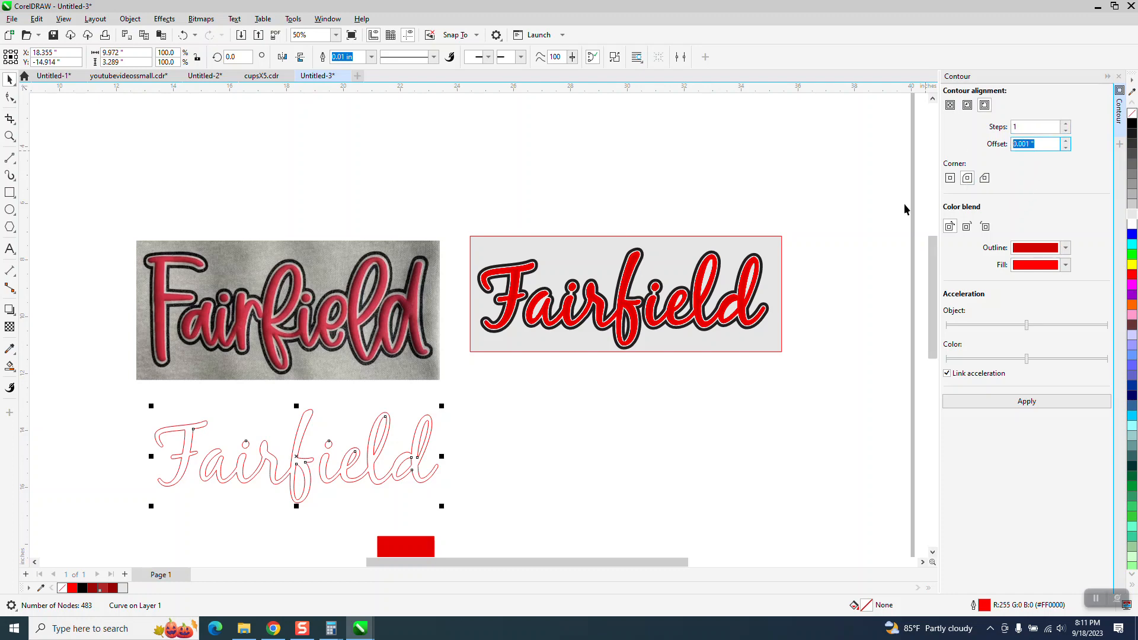
{"action": "type", "text": ".1"}
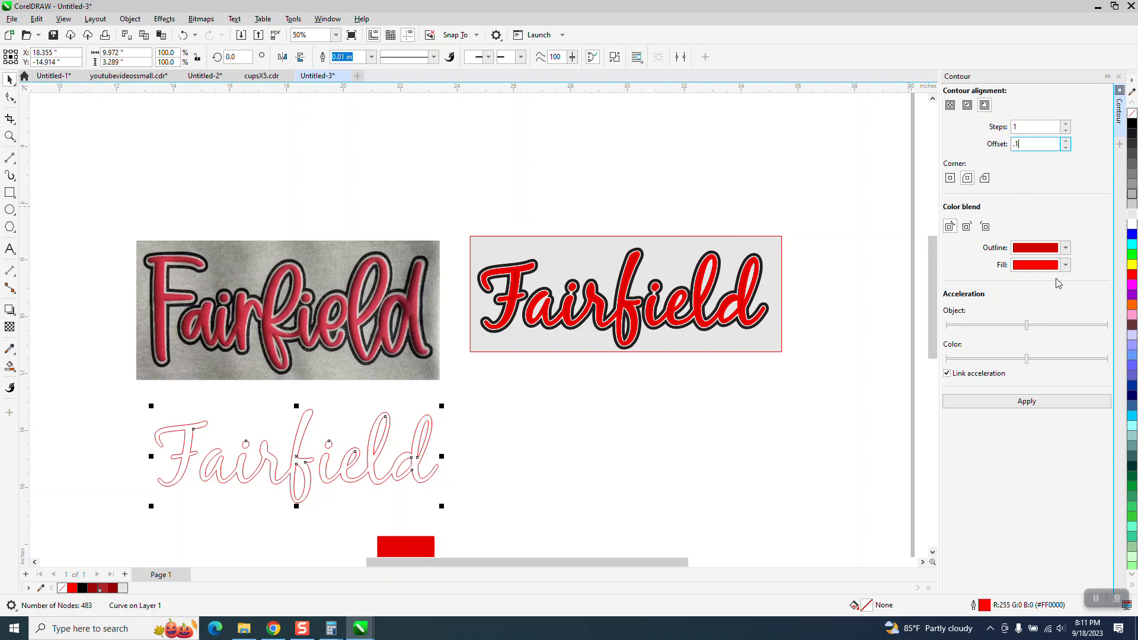
{"action": "left_click", "coordinate": [1026, 401]}
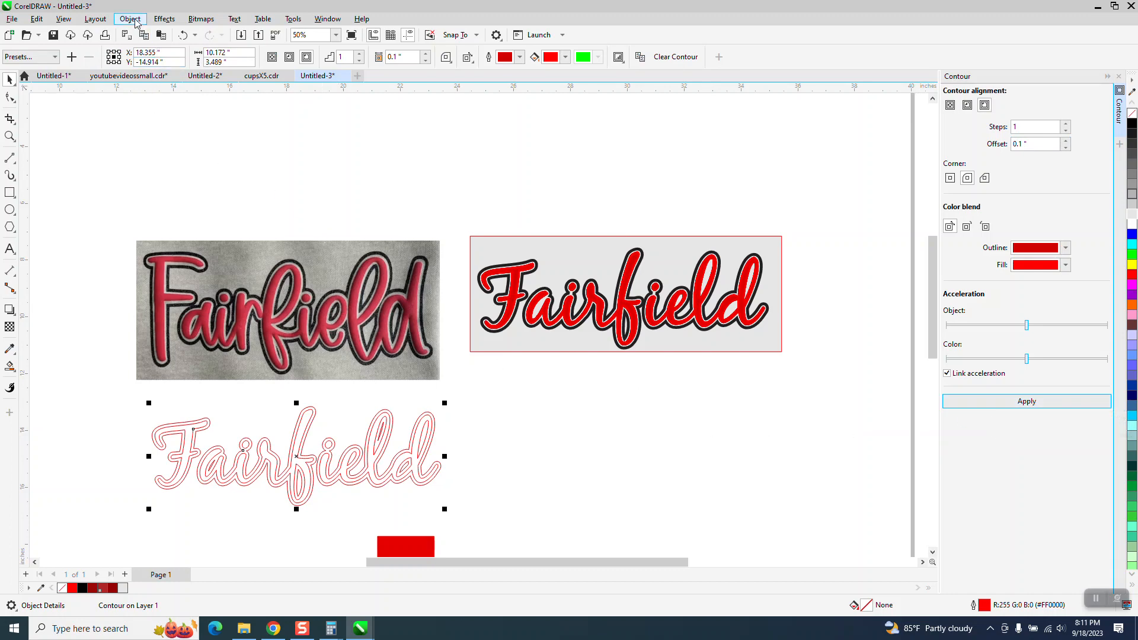
- Break the contour apart and give the separated Fairfield curve a 0.063-inch outline
{"action": "left_click", "coordinate": [130, 18]}
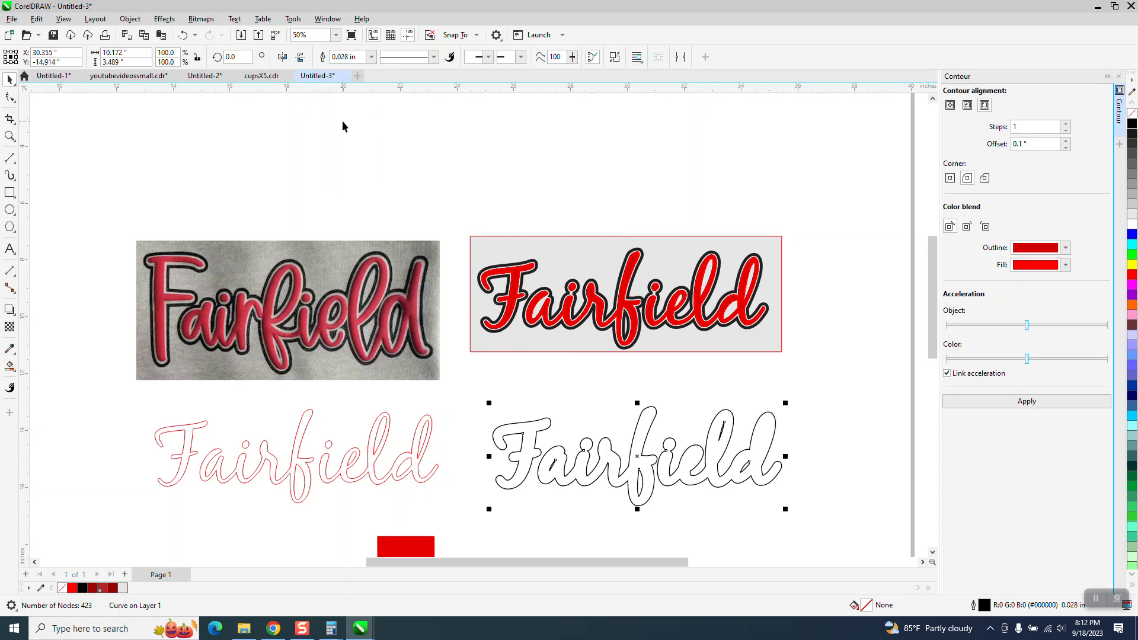
{"action": "mouse_move", "coordinate": [373, 266]}
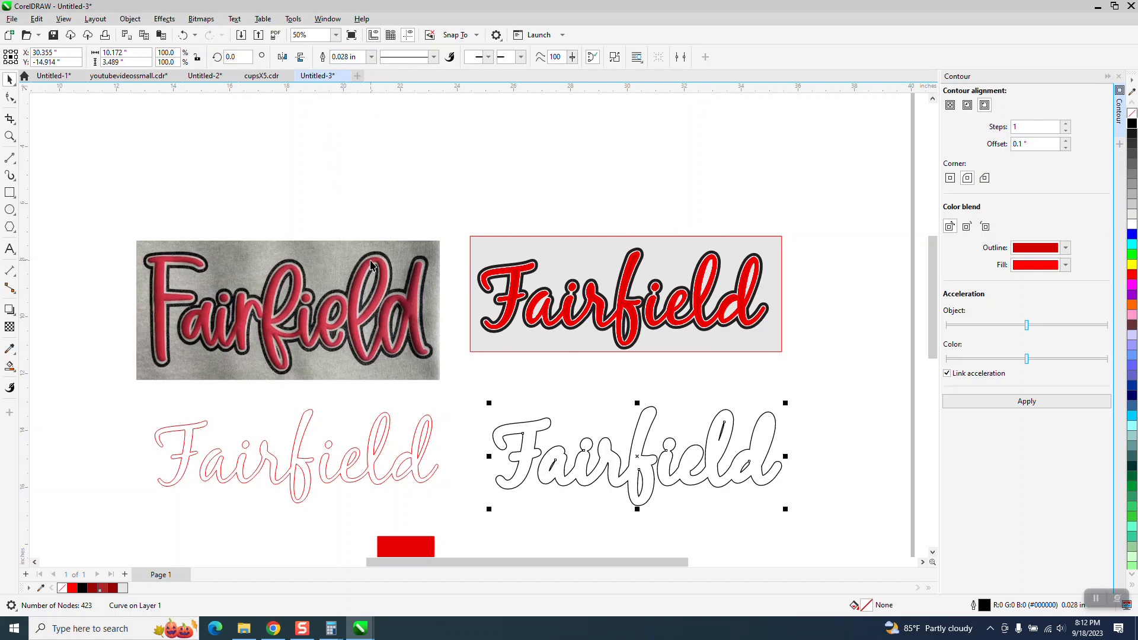
{"action": "left_click", "coordinate": [370, 57]}
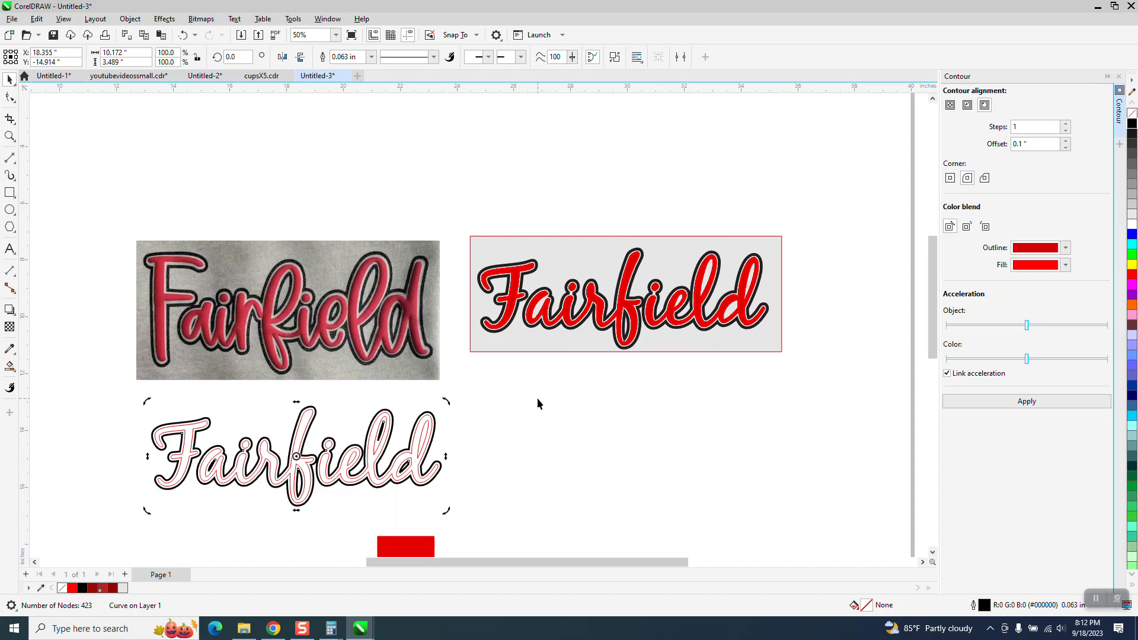
{"action": "mouse_move", "coordinate": [479, 398]}
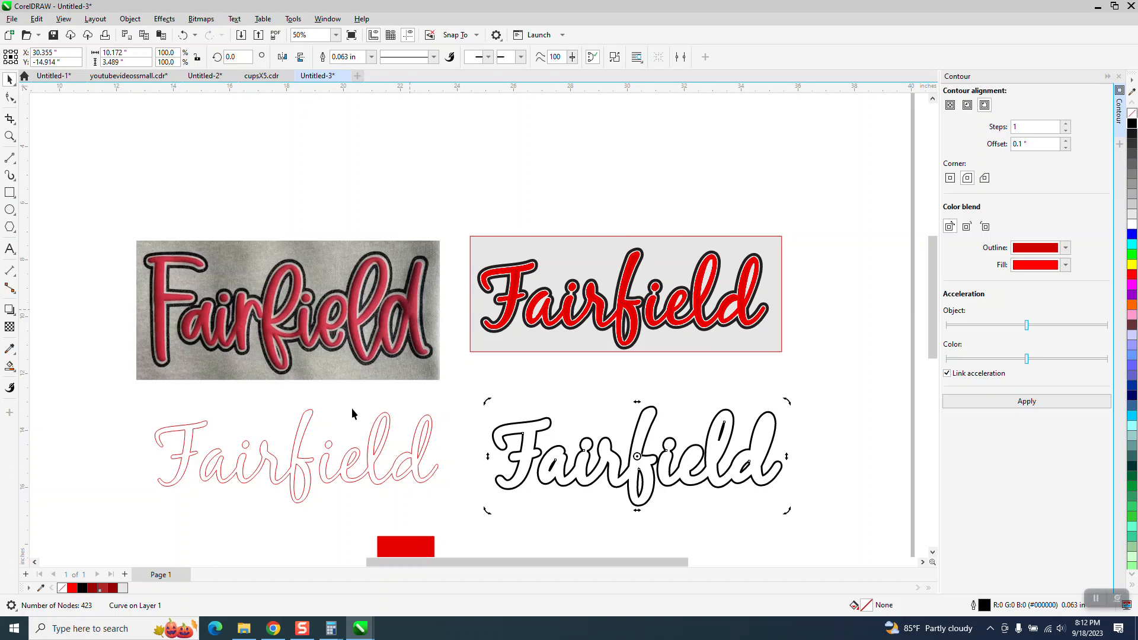
- Set the original pink Fairfield curve's outline width to 0.014 inch
{"action": "left_click", "coordinate": [294, 458]}
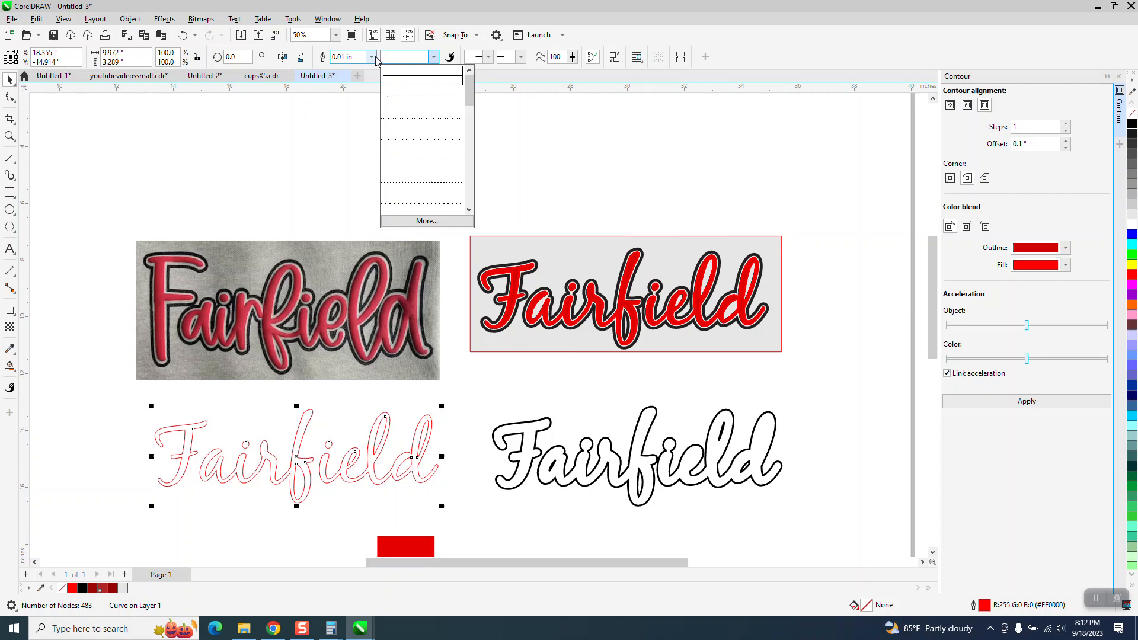
{"action": "left_click", "coordinate": [371, 57]}
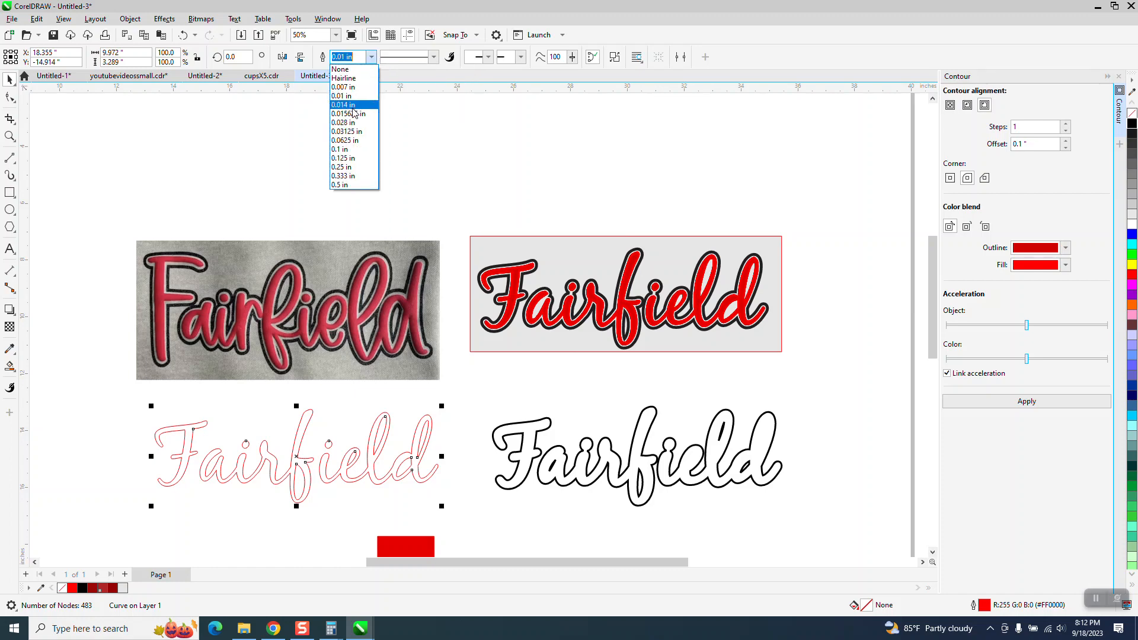
{"action": "left_click", "coordinate": [342, 105]}
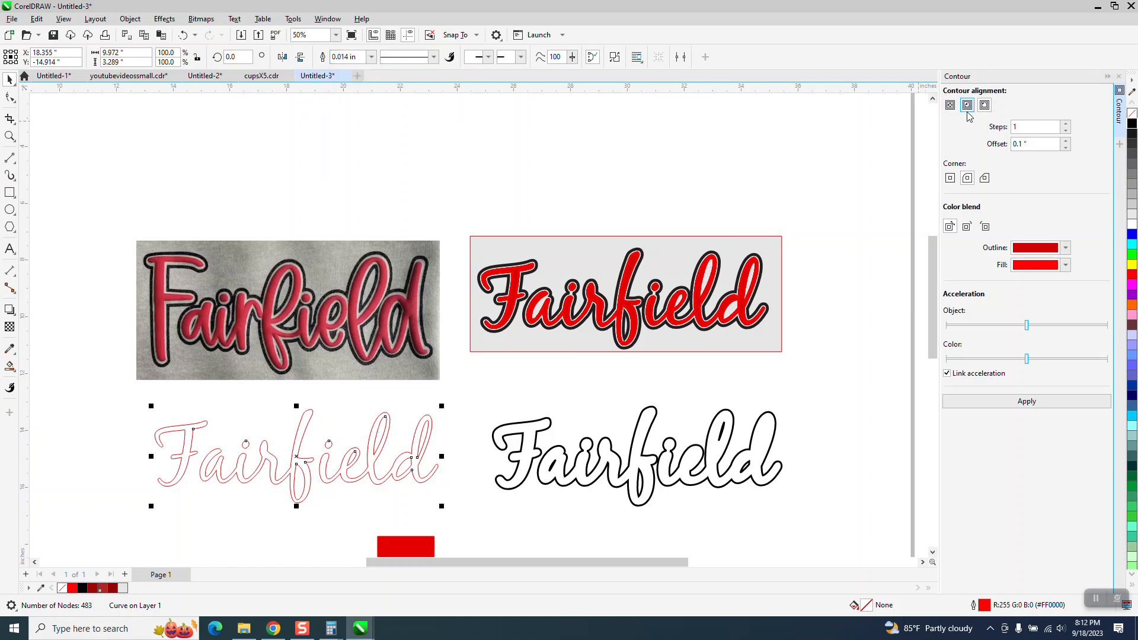
{"action": "mouse_move", "coordinate": [967, 106]}
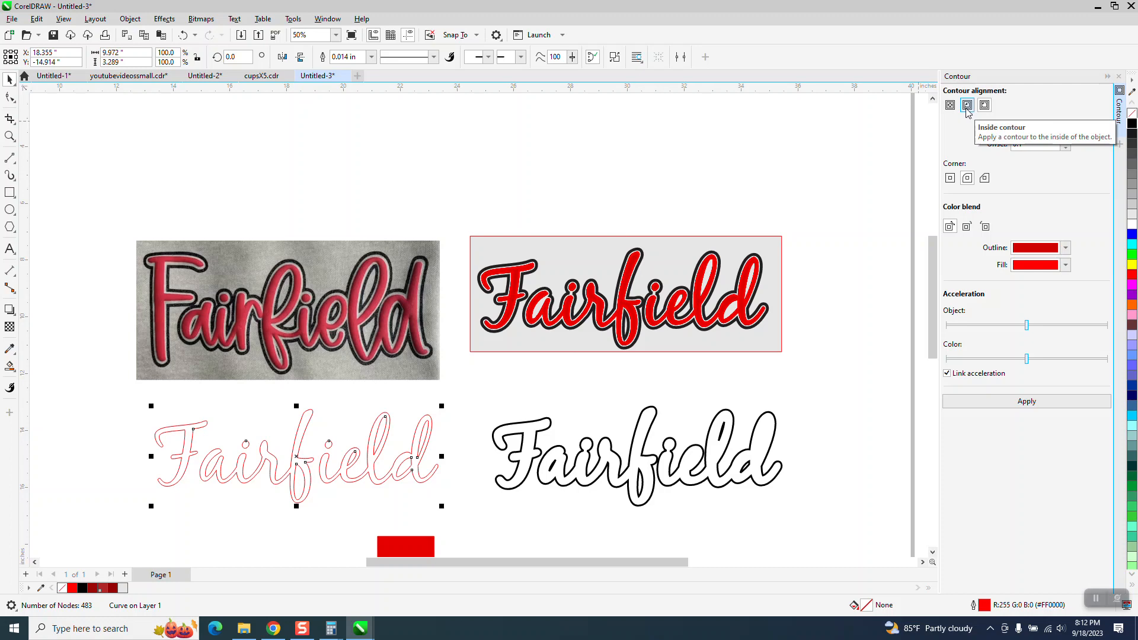
- Switch the contour to Inside and drag the red rectangle beside the sample design
{"action": "left_click", "coordinate": [966, 105]}
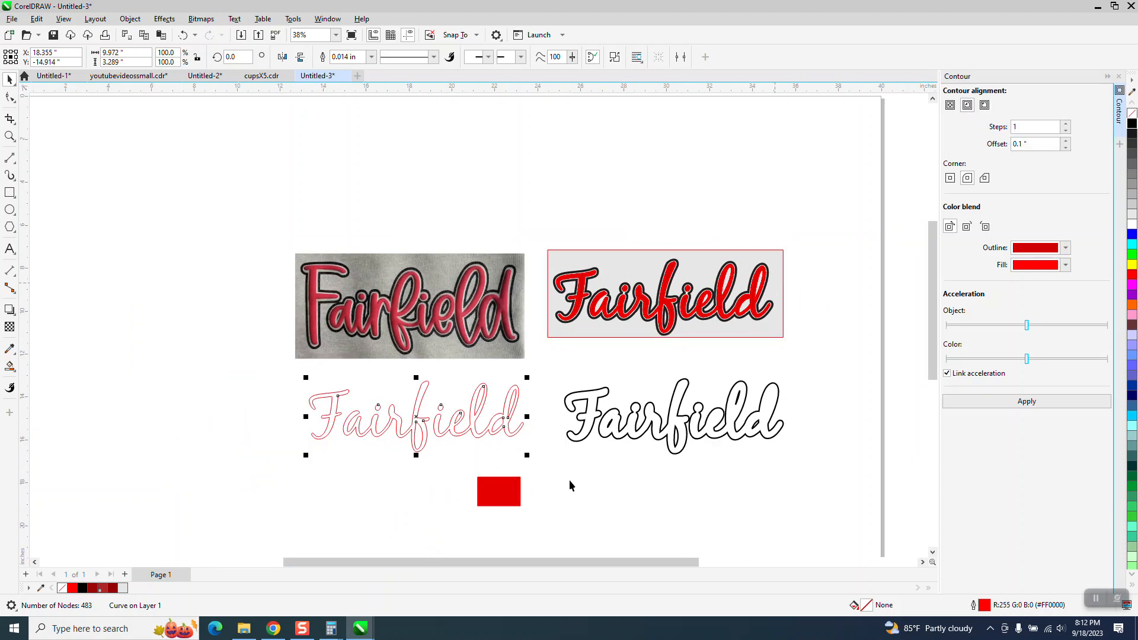
{"action": "left_click_drag", "start_coordinate": [499, 491], "coordinate": [835, 357]}
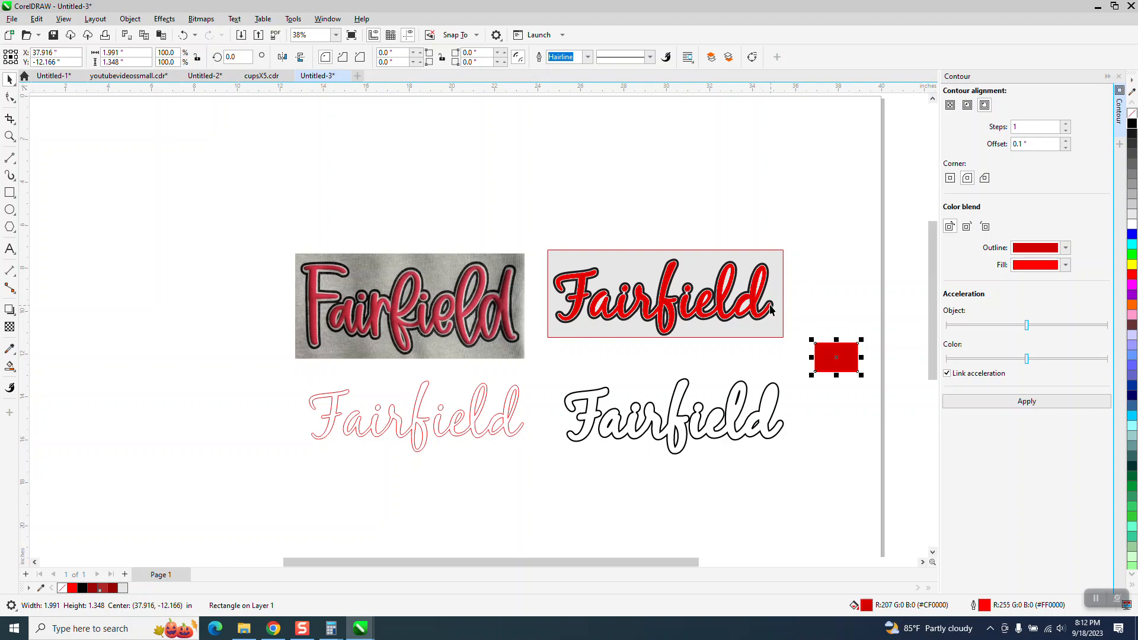
{"action": "mouse_move", "coordinate": [844, 311]}
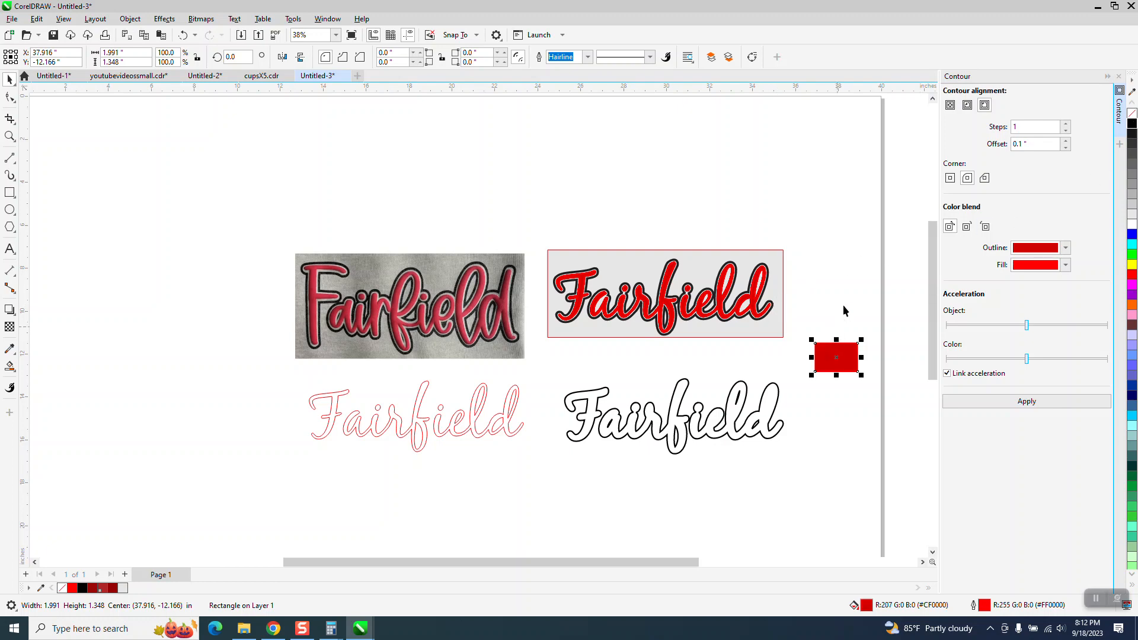
{"action": "mouse_move", "coordinate": [984, 121]}
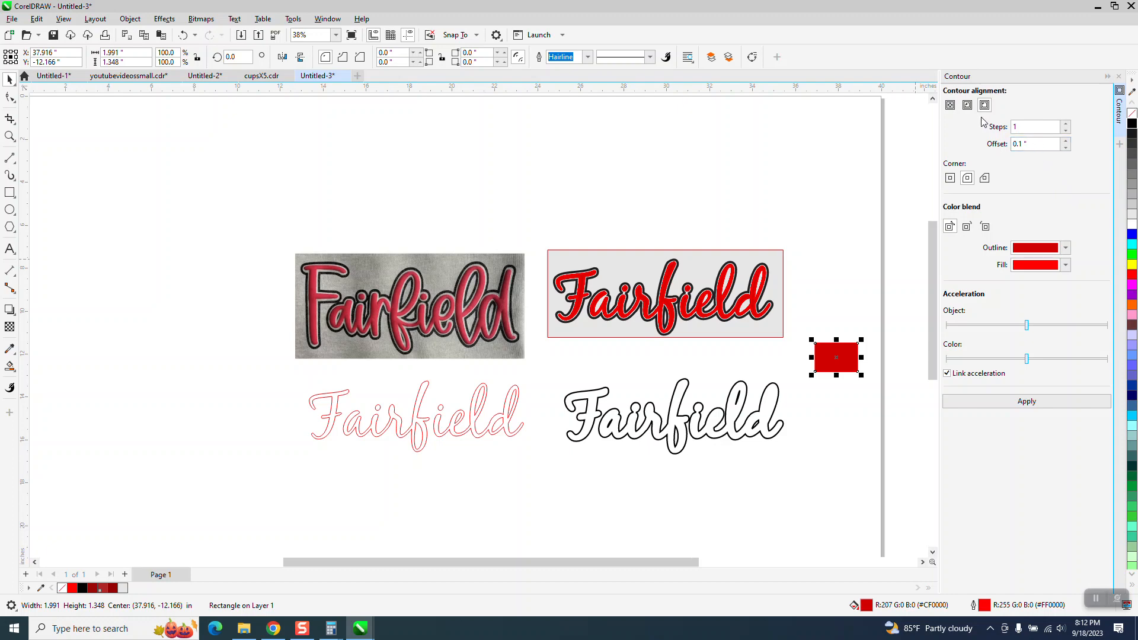
- Enter 999 steps and a 0.001-inch offset, then choose the contour outline colour
{"action": "left_click", "coordinate": [1037, 127]}
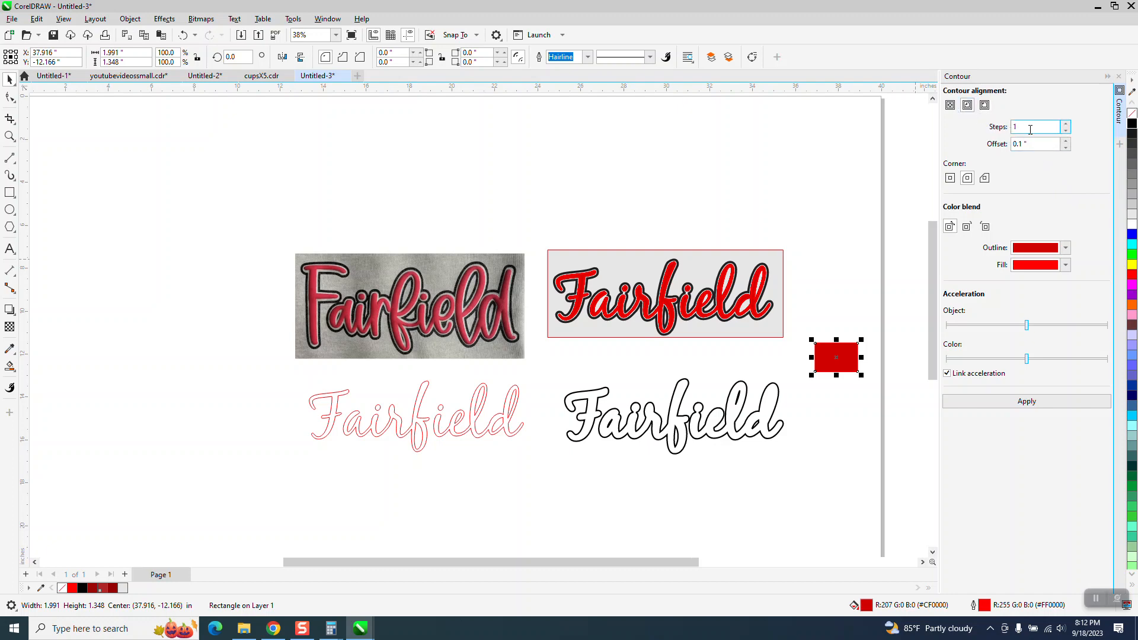
{"action": "type", "text": "999"}
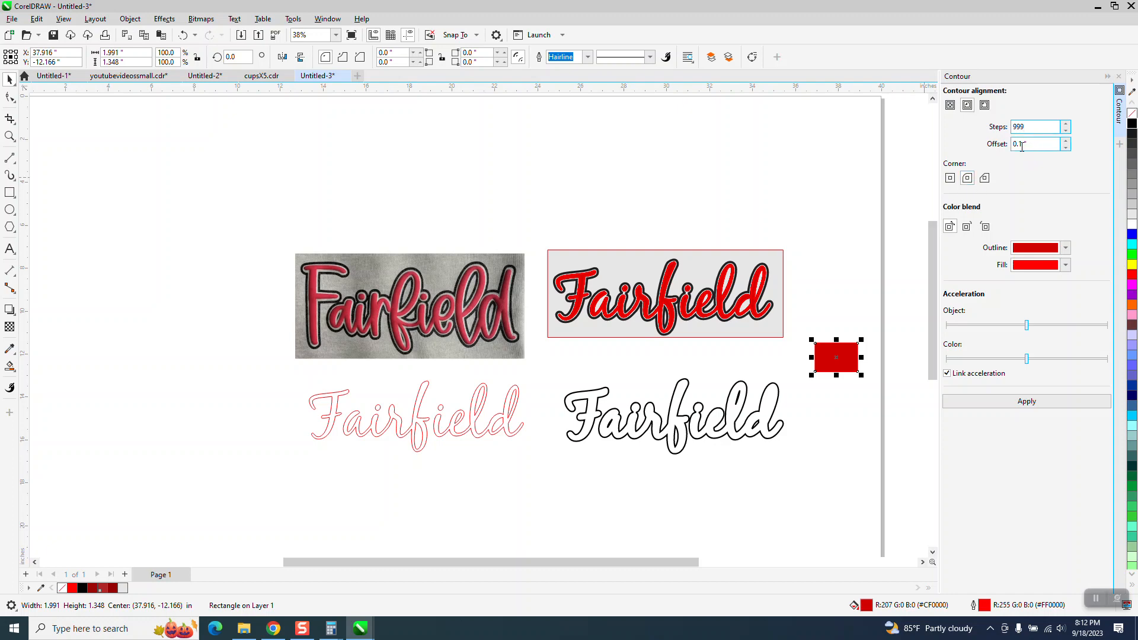
{"action": "triple_click", "coordinate": [1034, 143]}
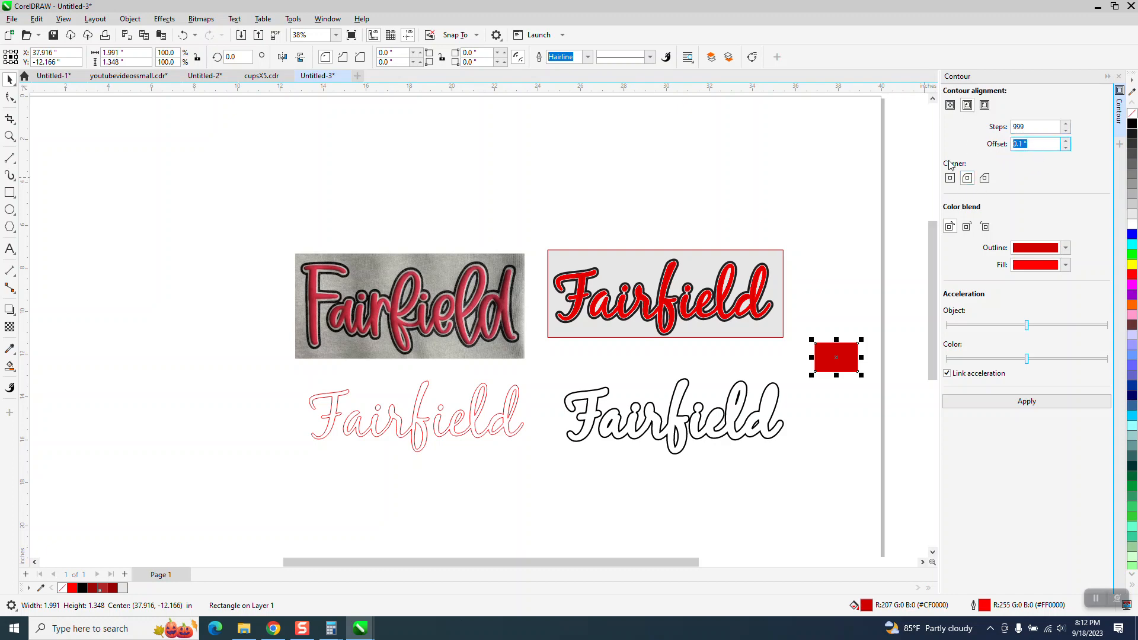
{"action": "left_click", "coordinate": [986, 178]}
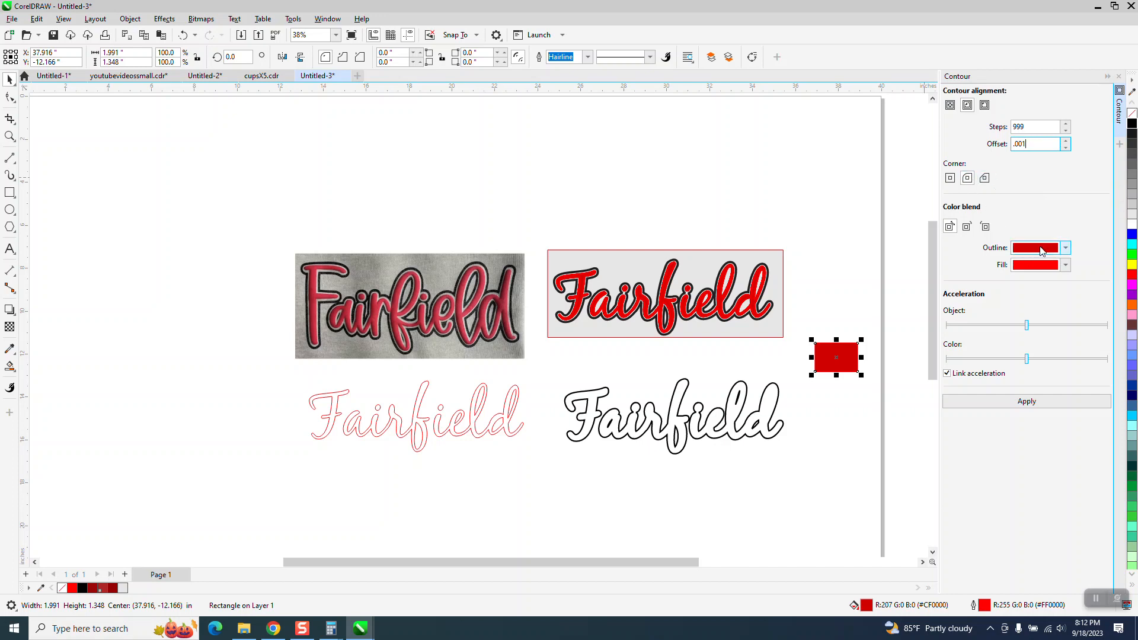
{"action": "left_click", "coordinate": [1064, 248]}
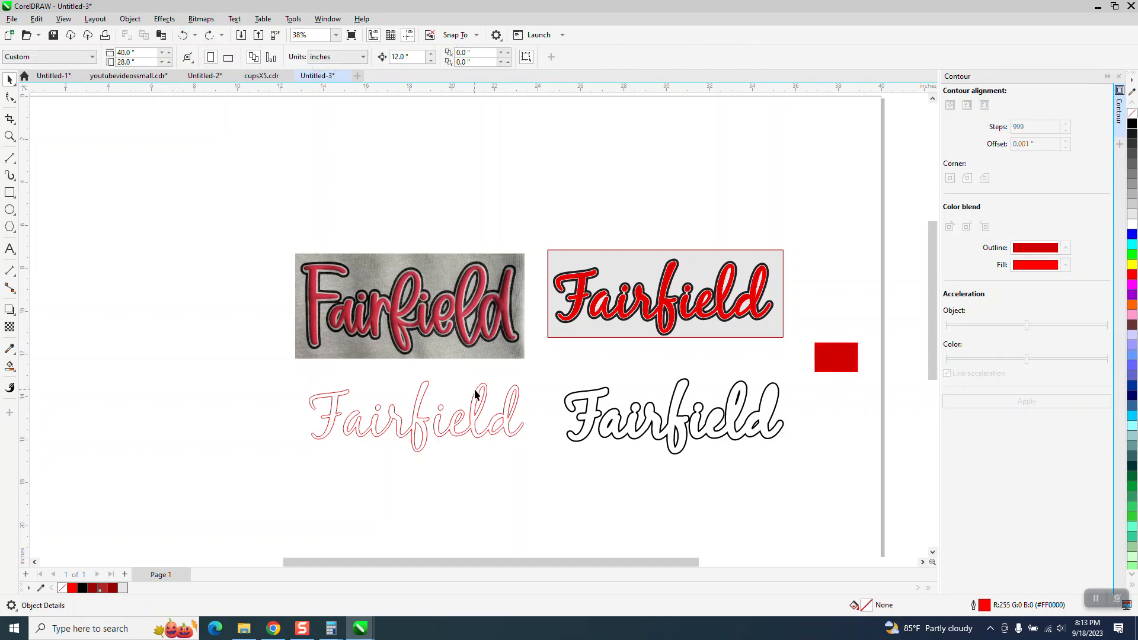
- Select the pink-outlined Fairfield curve and apply the 999-step inside contour
{"action": "left_click", "coordinate": [414, 417]}
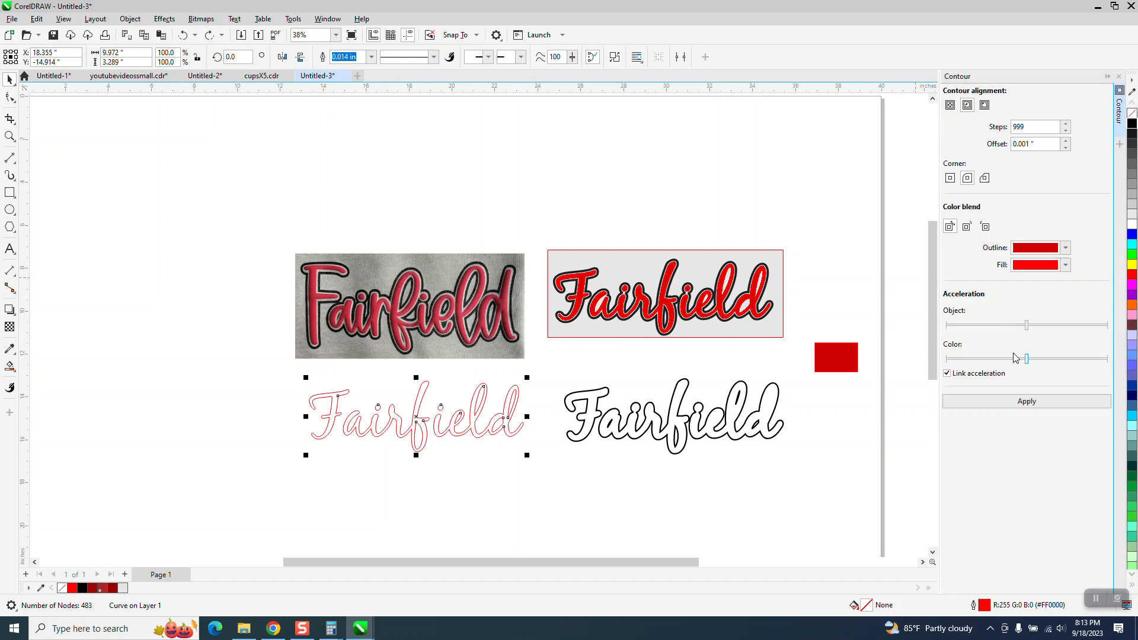
{"action": "left_click", "coordinate": [1026, 402]}
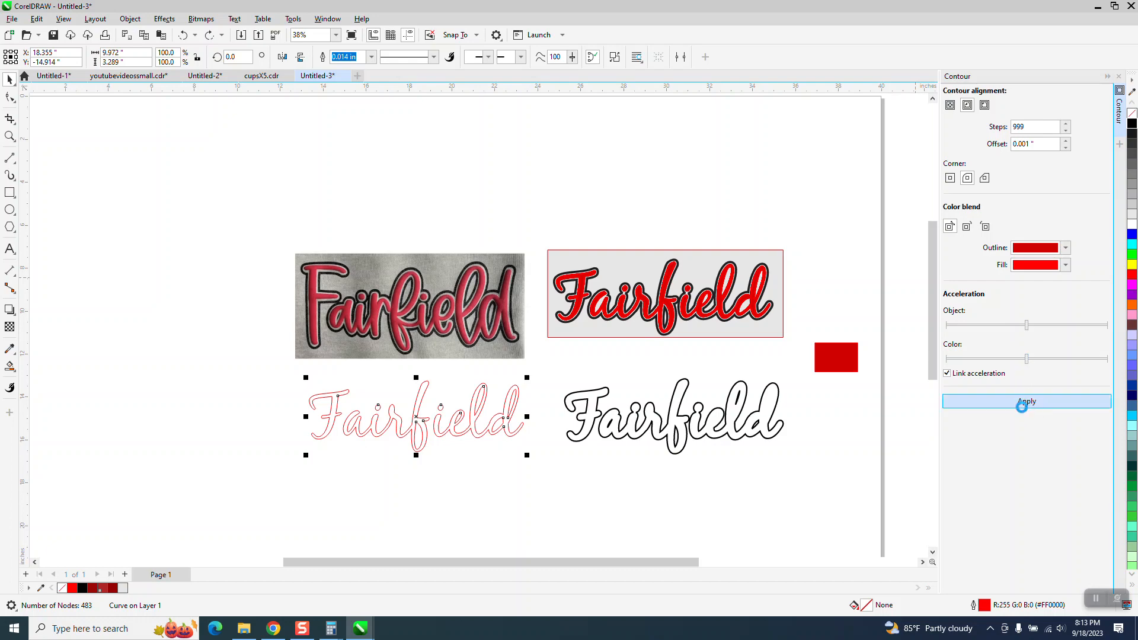
{"action": "left_click", "coordinate": [1025, 400]}
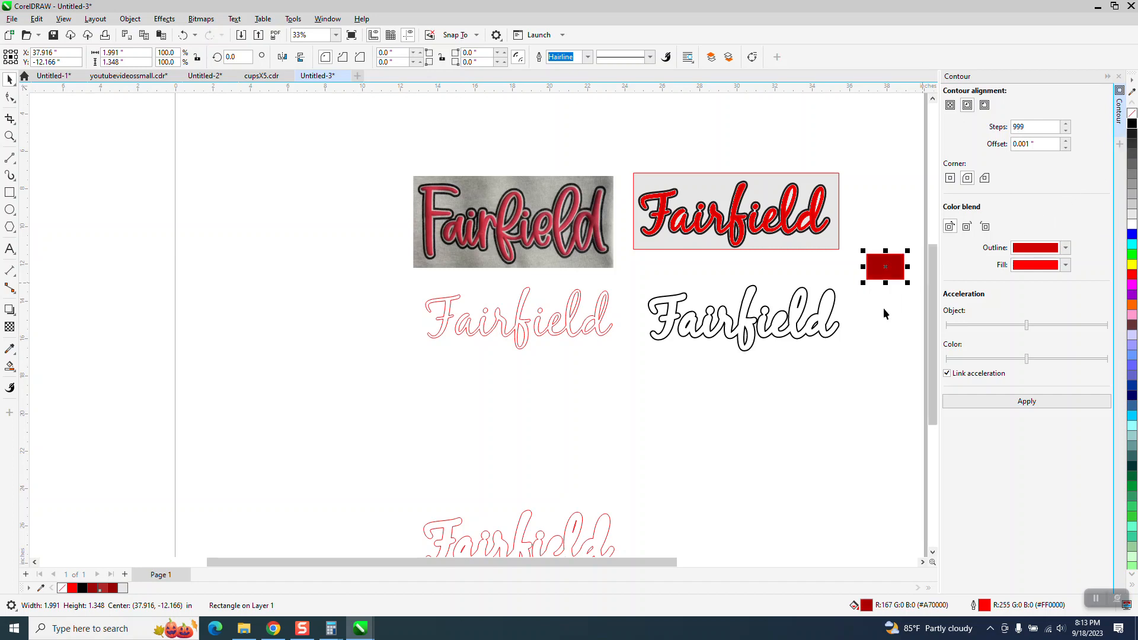
{"action": "mouse_move", "coordinate": [876, 197]}
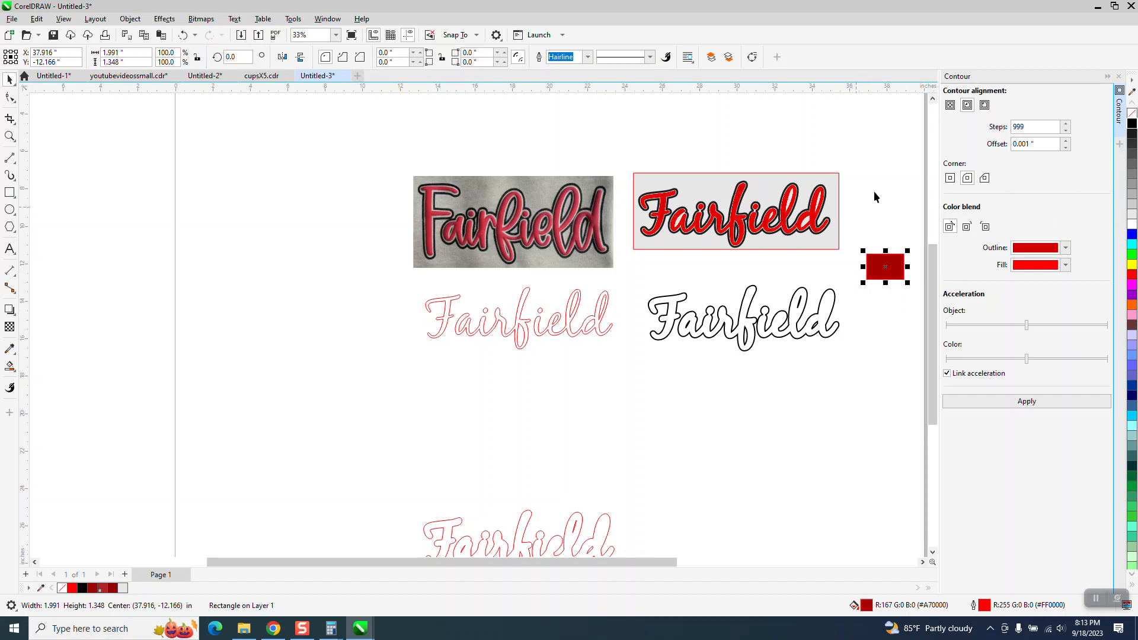
- Reselect the Fairfield curve, apply the red-to-dark-red inside contour, and zoom in
{"action": "left_click", "coordinate": [592, 337]}
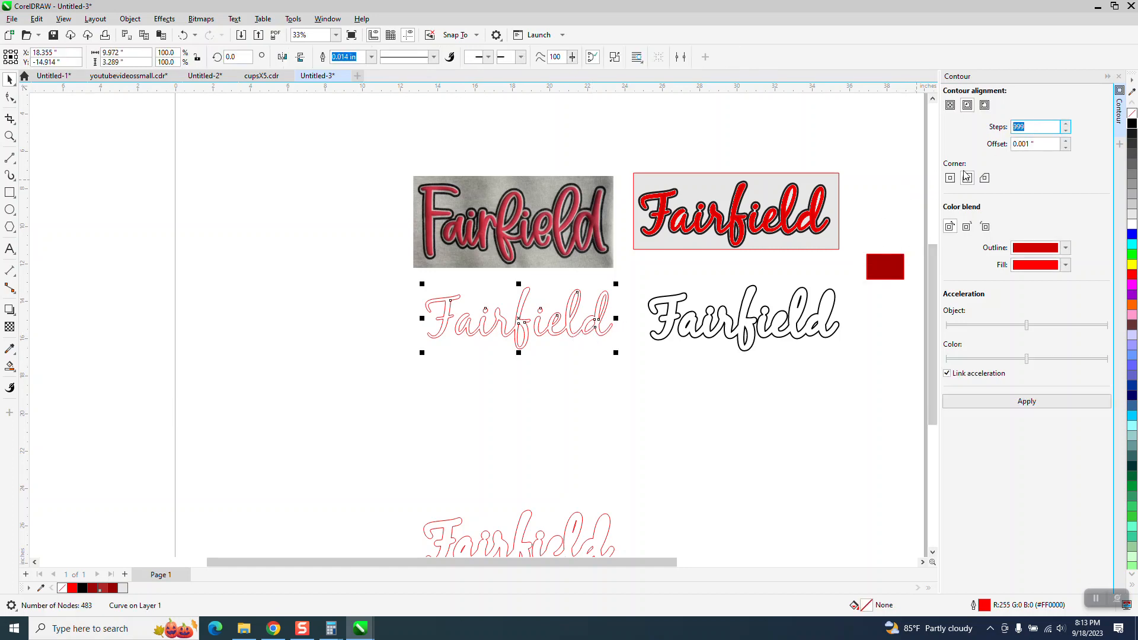
{"action": "type", "text": "500"}
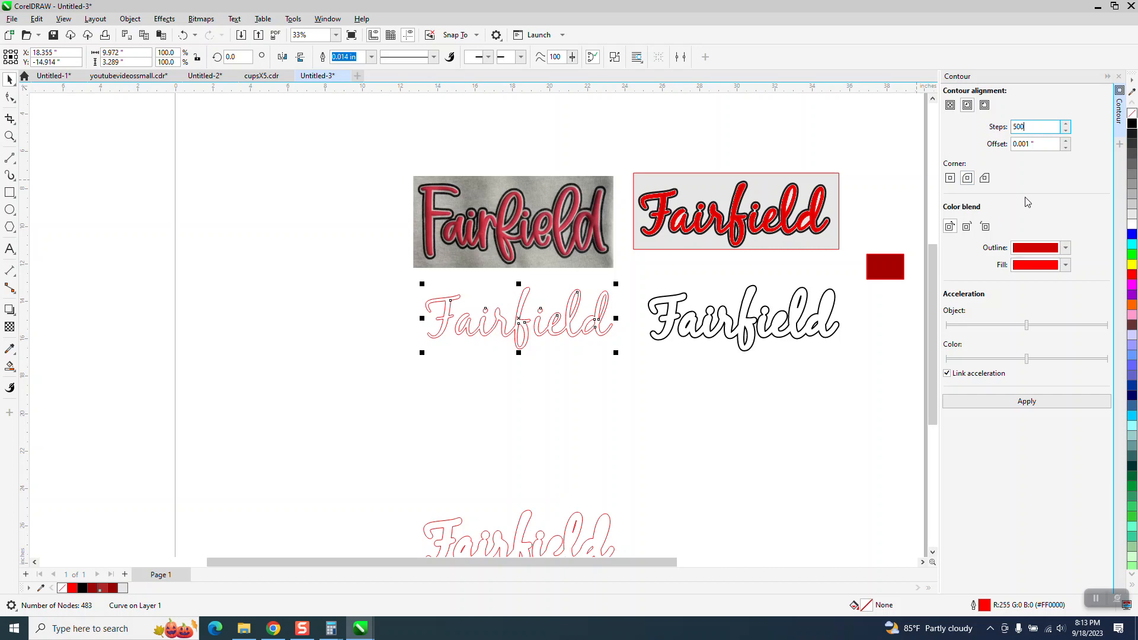
{"action": "left_click", "coordinate": [1065, 248]}
{"action": "type", "text": "150"}
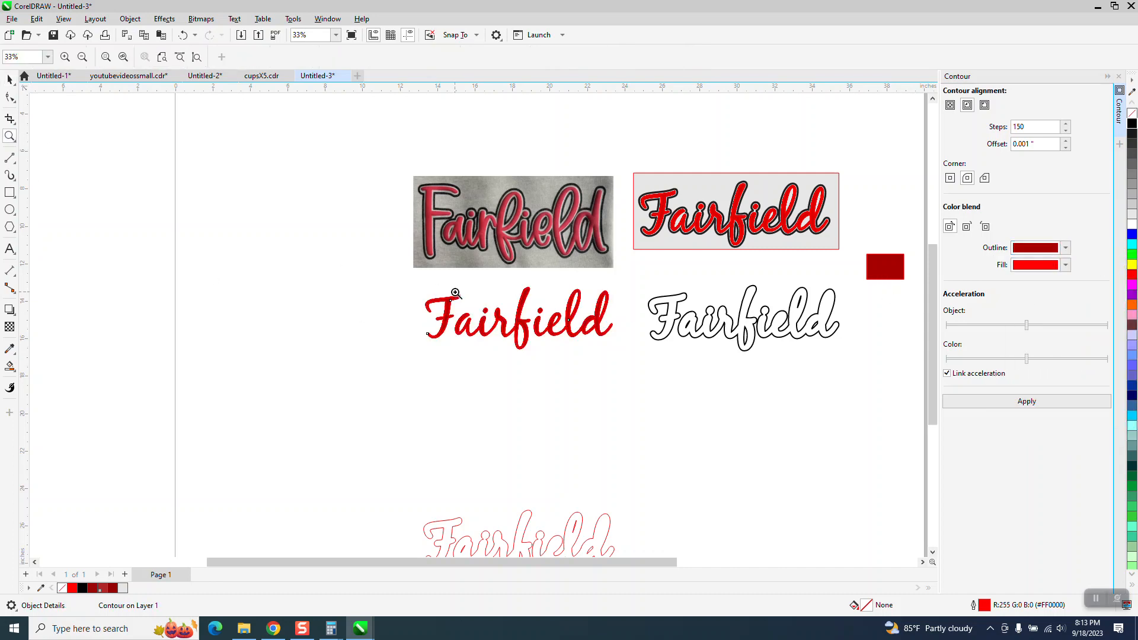
{"action": "left_click", "coordinate": [456, 294]}
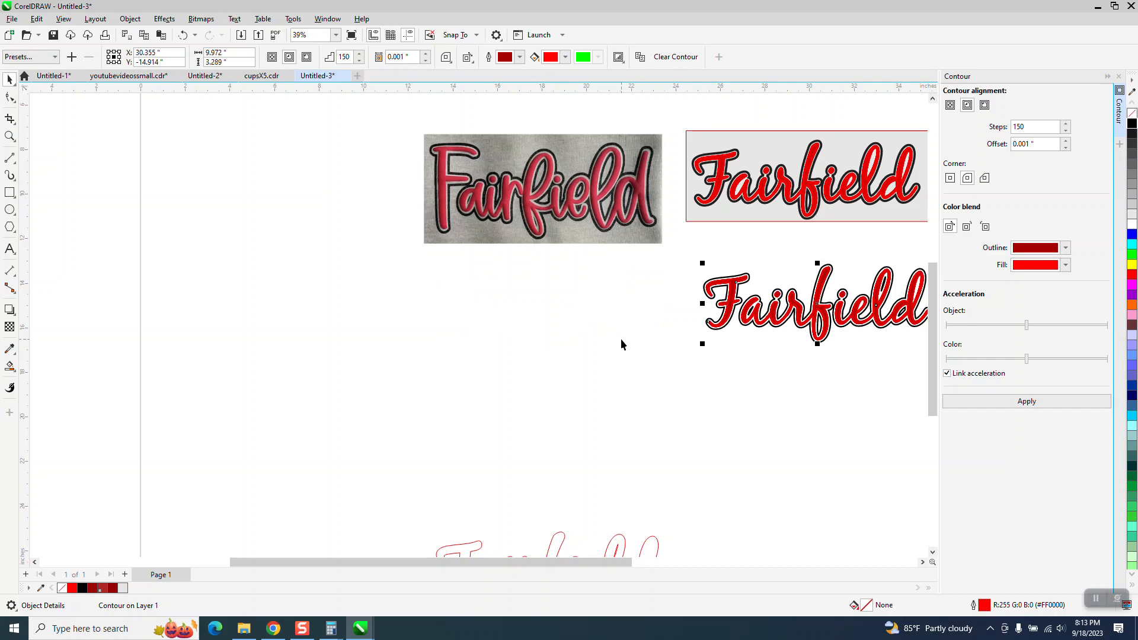
{"action": "left_click", "coordinate": [10, 137]}
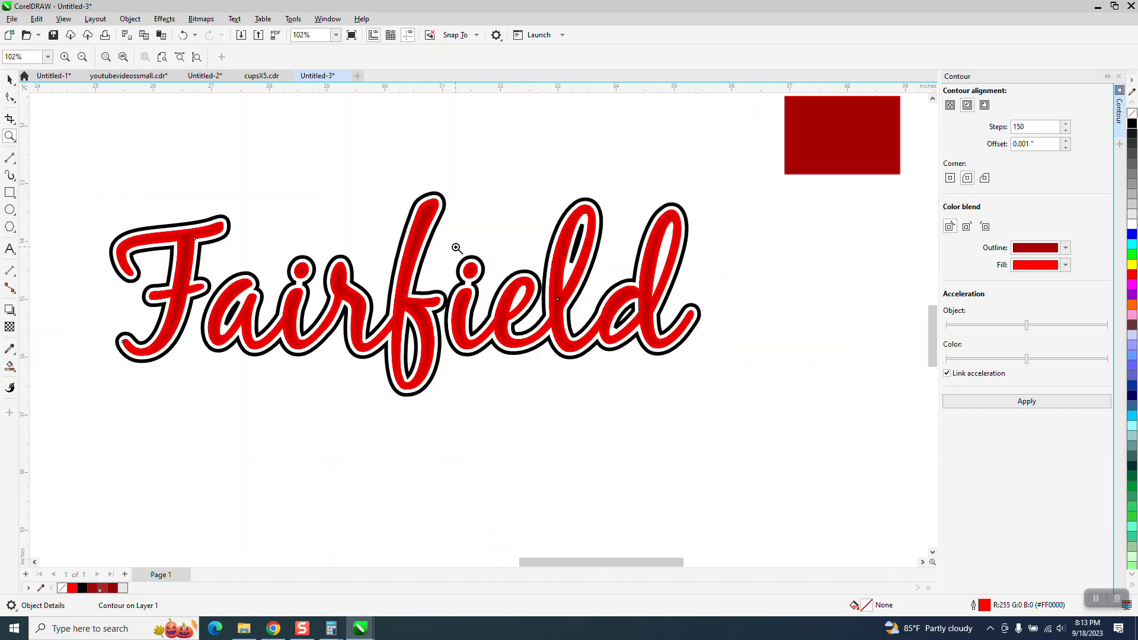
{"action": "mouse_move", "coordinate": [263, 196]}
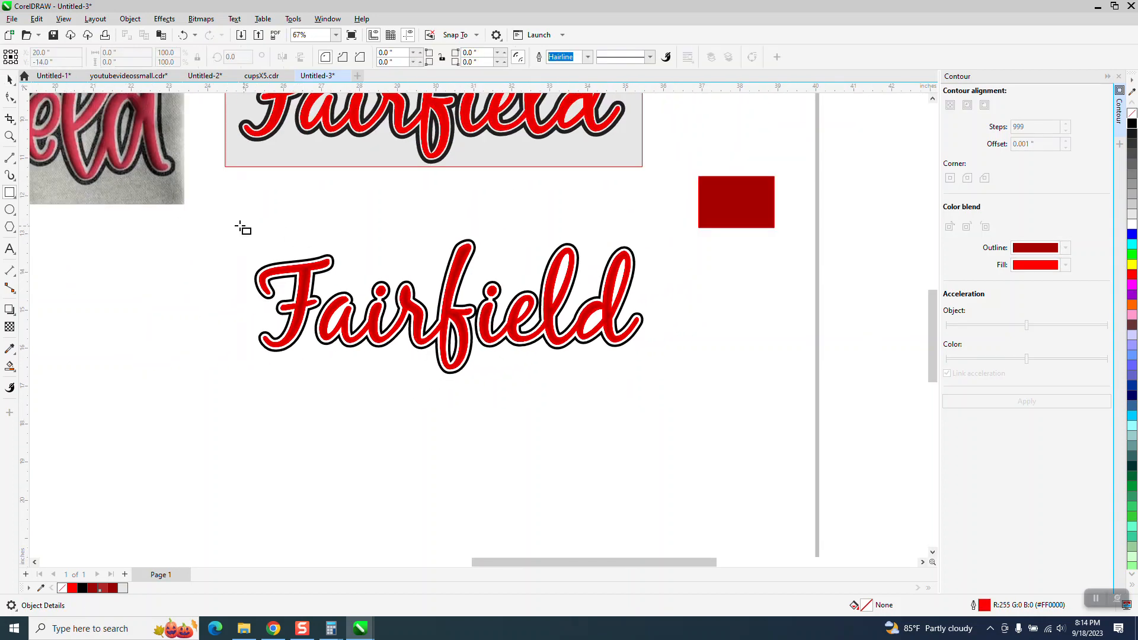
- Draw a grey rectangle around the Fairfield lettering and send it to the back
{"action": "left_click", "coordinate": [447, 301]}
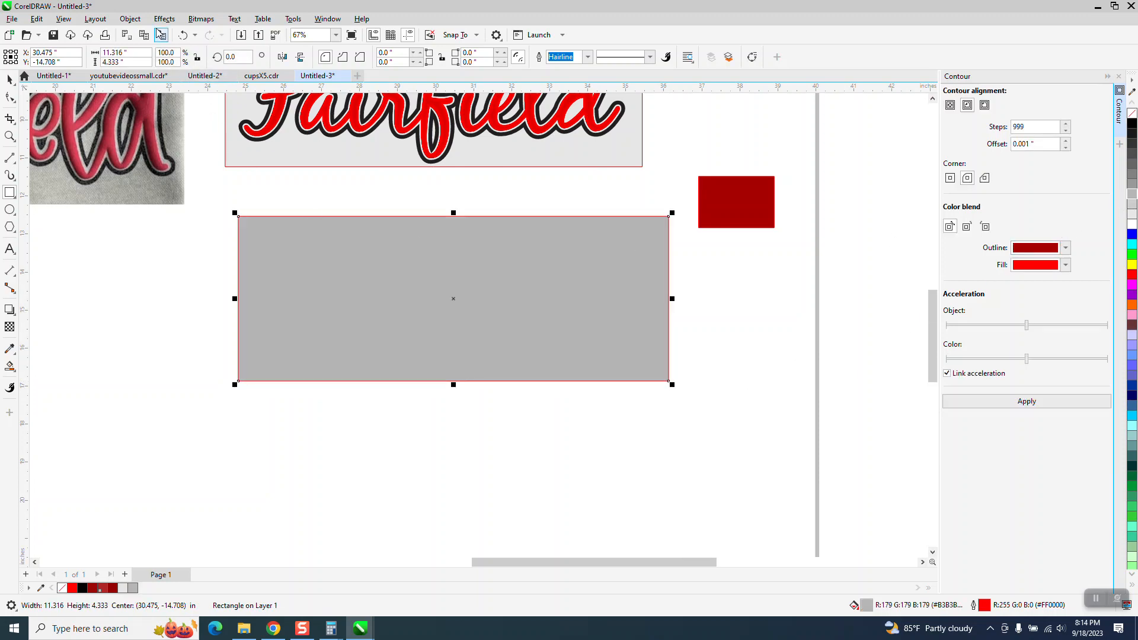
{"action": "left_click", "coordinate": [129, 18]}
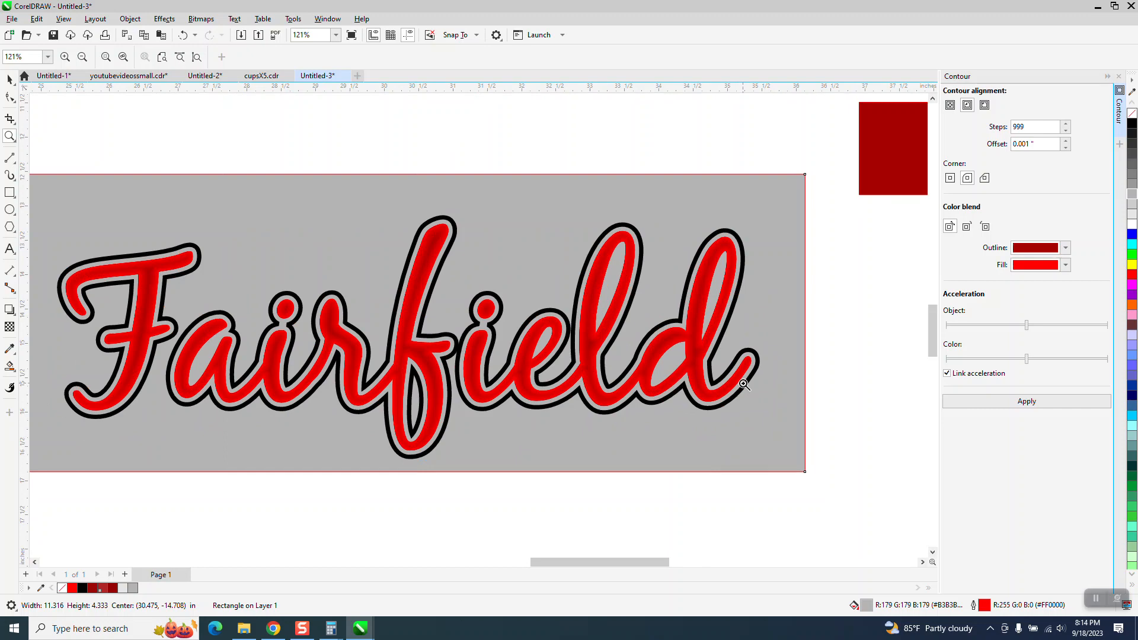
{"action": "mouse_move", "coordinate": [557, 305]}
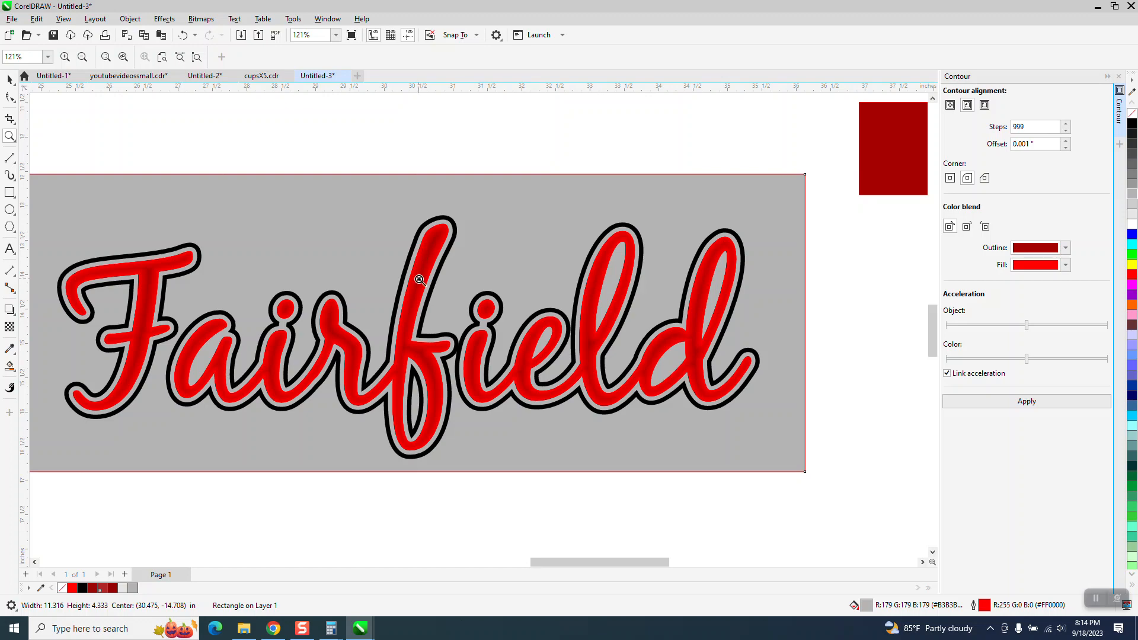
{"action": "mouse_move", "coordinate": [444, 254]}
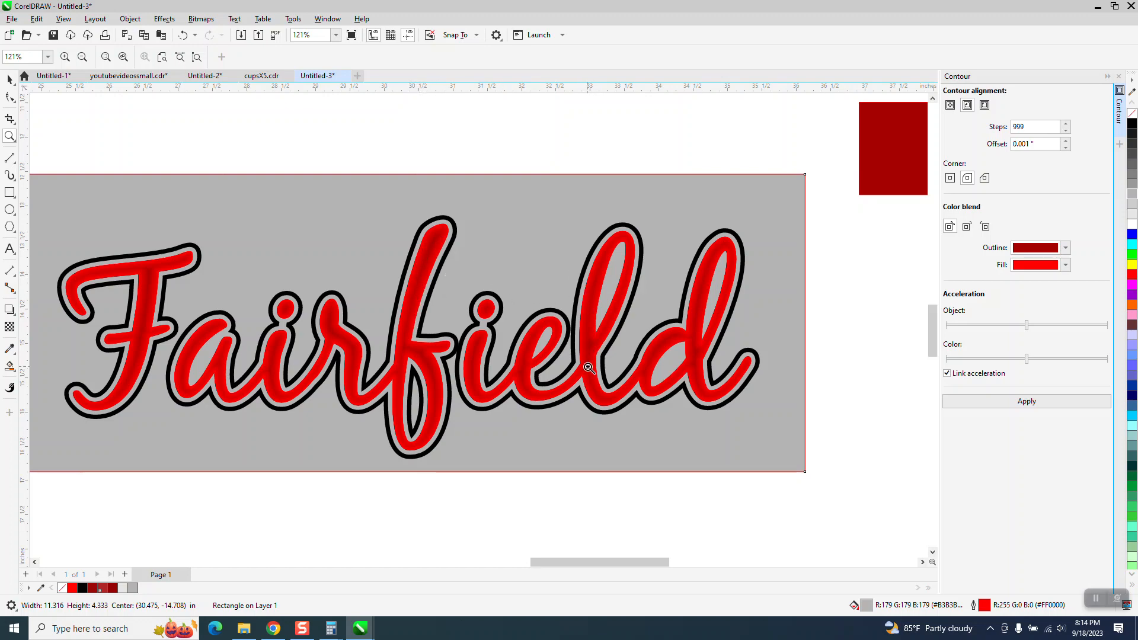
{"action": "mouse_move", "coordinate": [595, 365]}
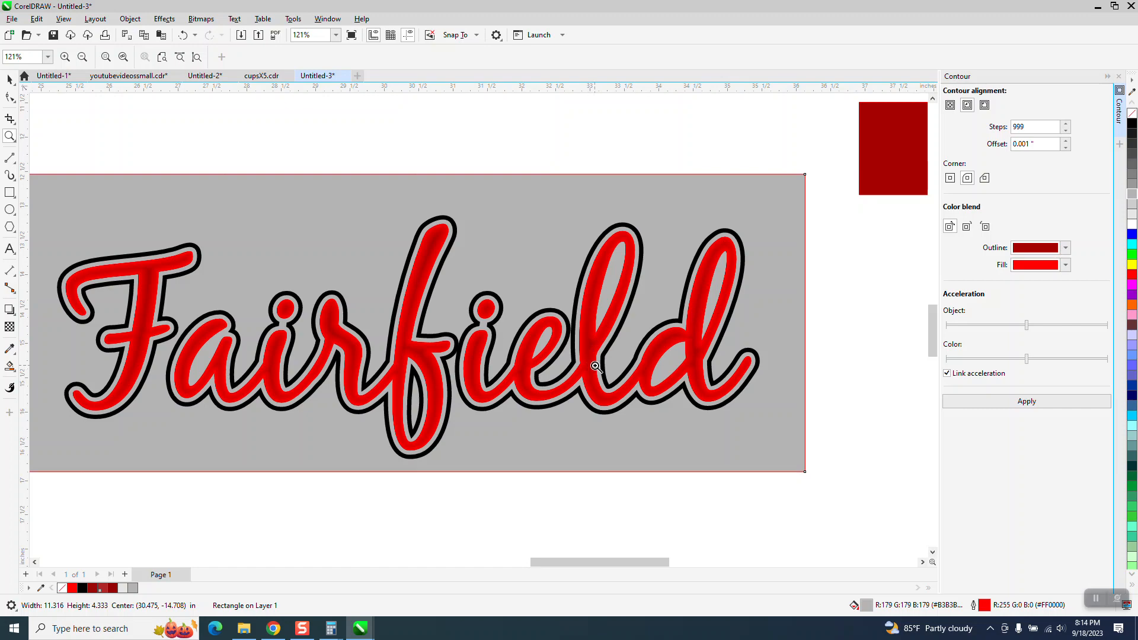